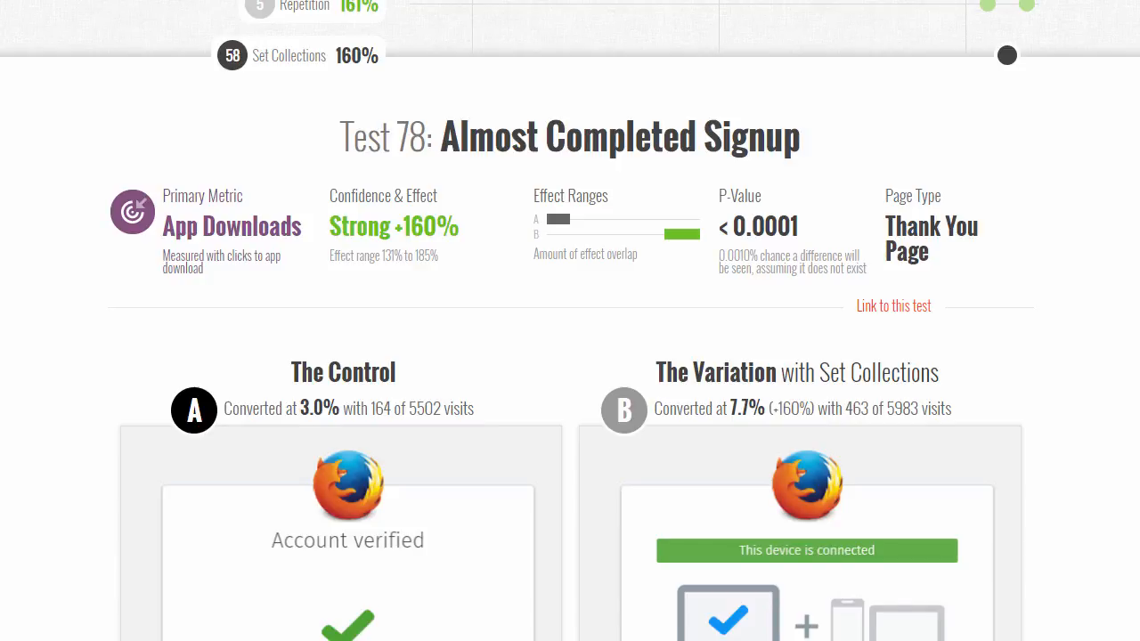
Scroll Test 78 to compare the control's Account verified page with the variation's This device is connected page
{"action": "scroll", "scroll_direction": "down", "scroll_amount": 3}
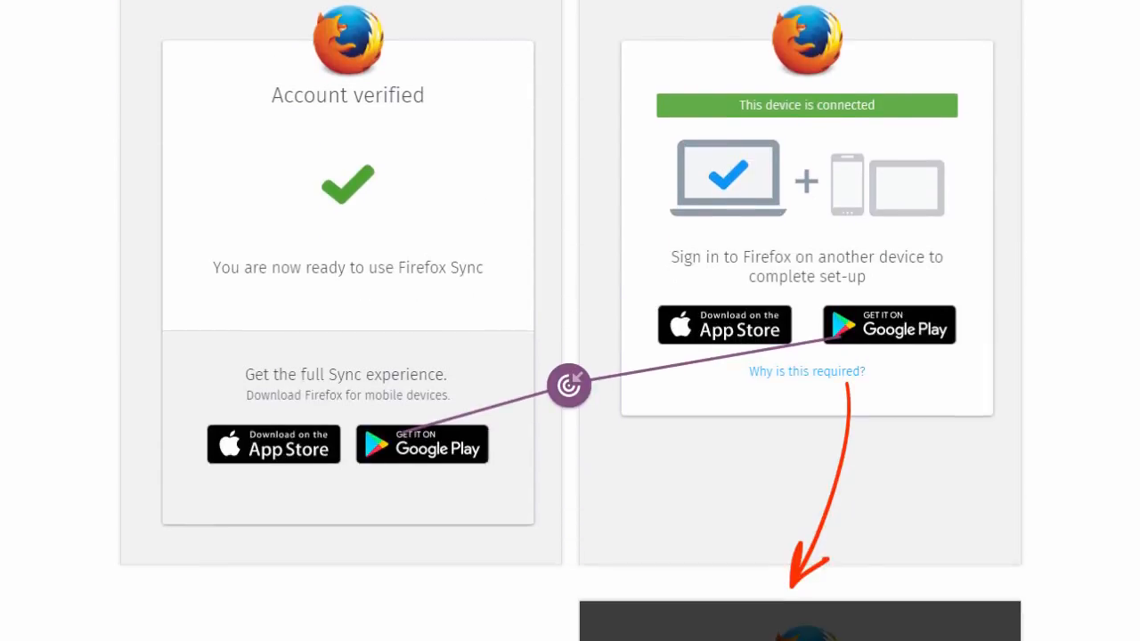
{"action": "scroll", "scroll_direction": "down", "scroll_amount": 3}
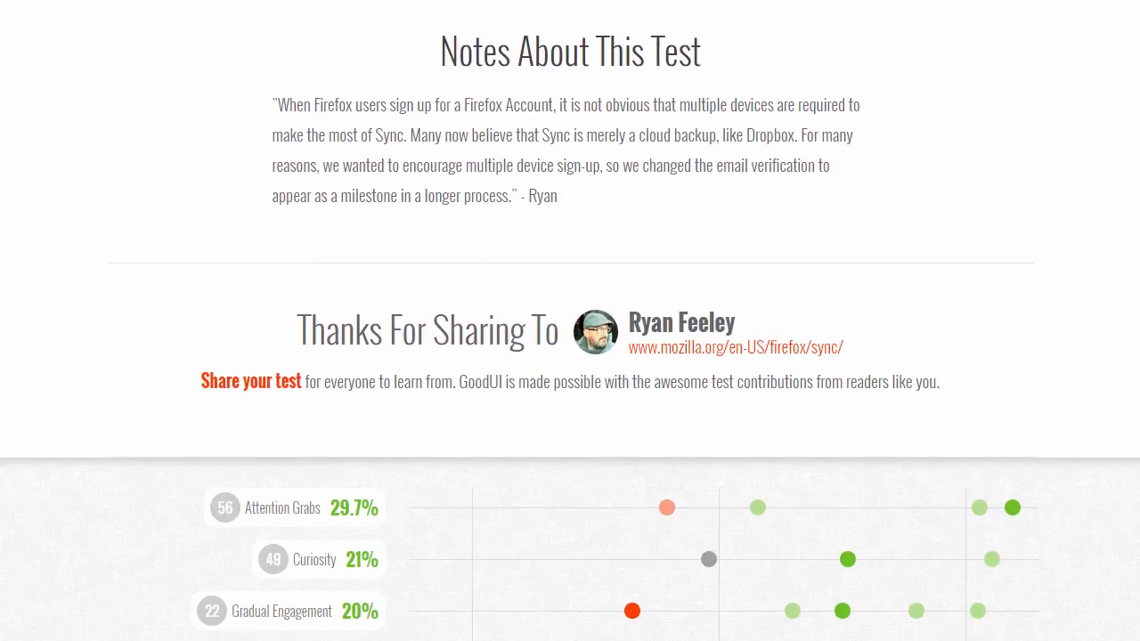
{"action": "mouse_move", "coordinate": [984, 432]}
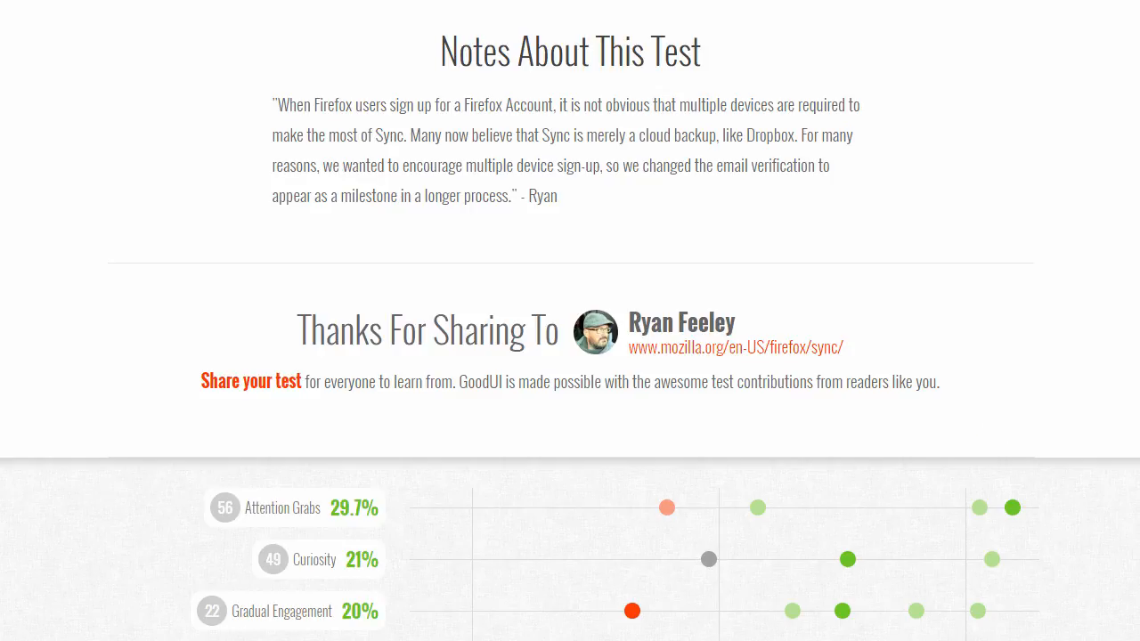
{"action": "scroll", "scroll_direction": "up", "scroll_amount": 3}
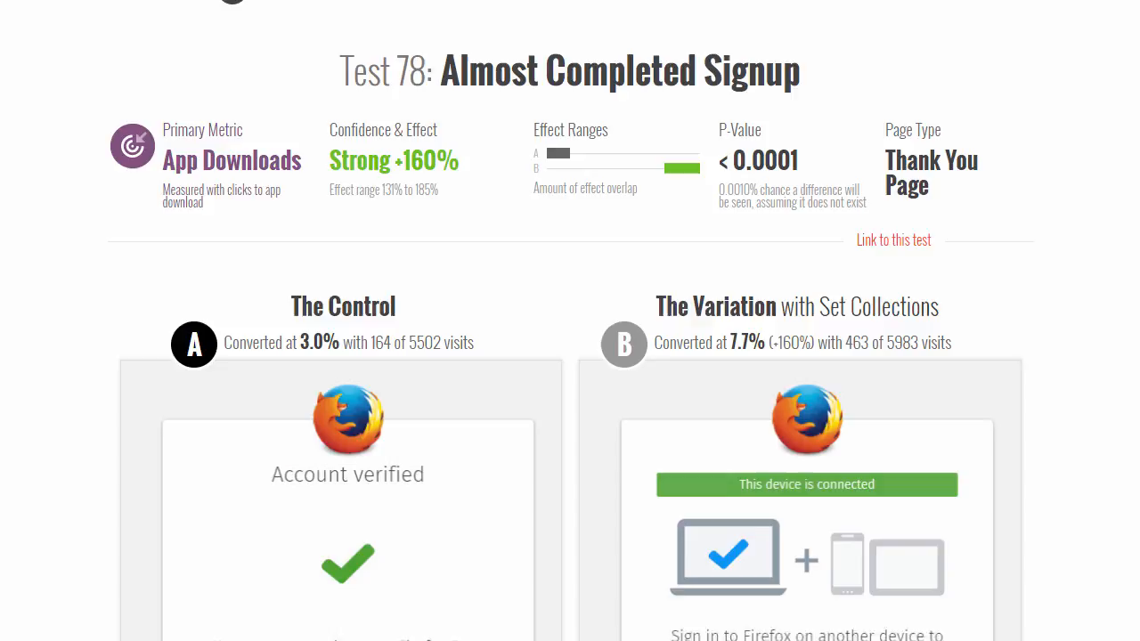
{"action": "scroll", "scroll_direction": "down", "scroll_amount": 3}
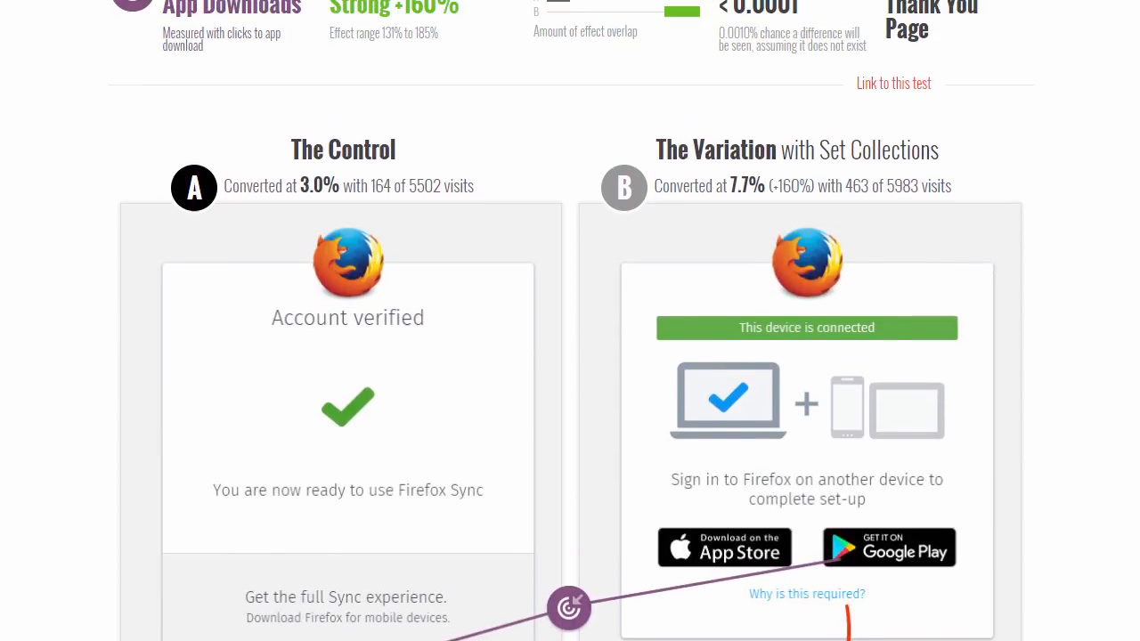
{"action": "scroll", "scroll_direction": "down", "scroll_amount": 3}
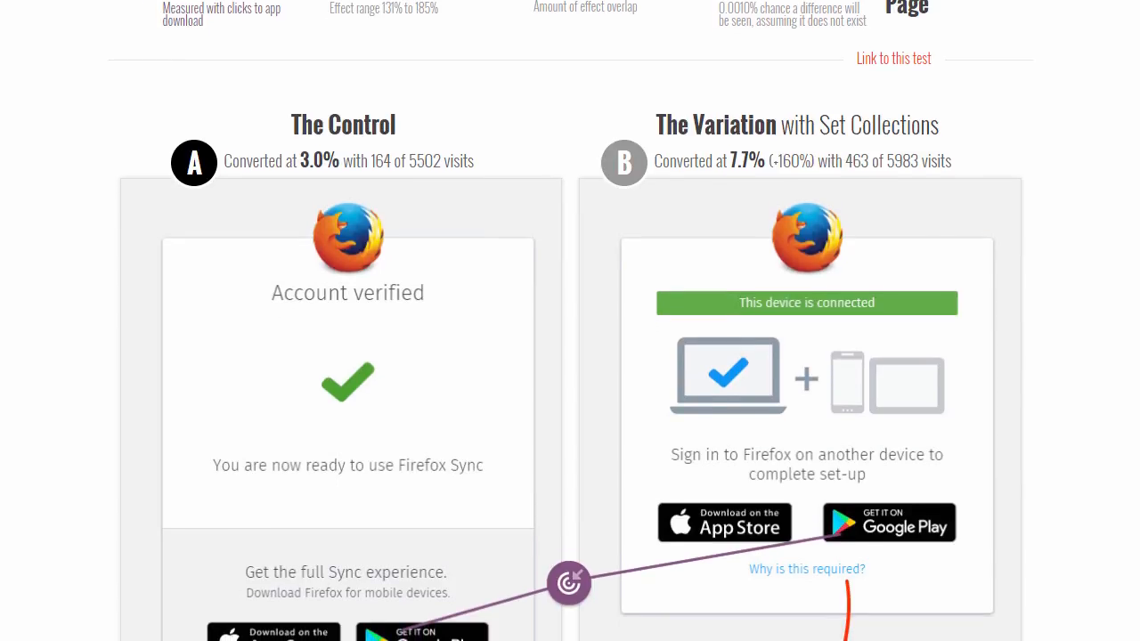
{"action": "scroll", "scroll_direction": "down", "scroll_amount": 3}
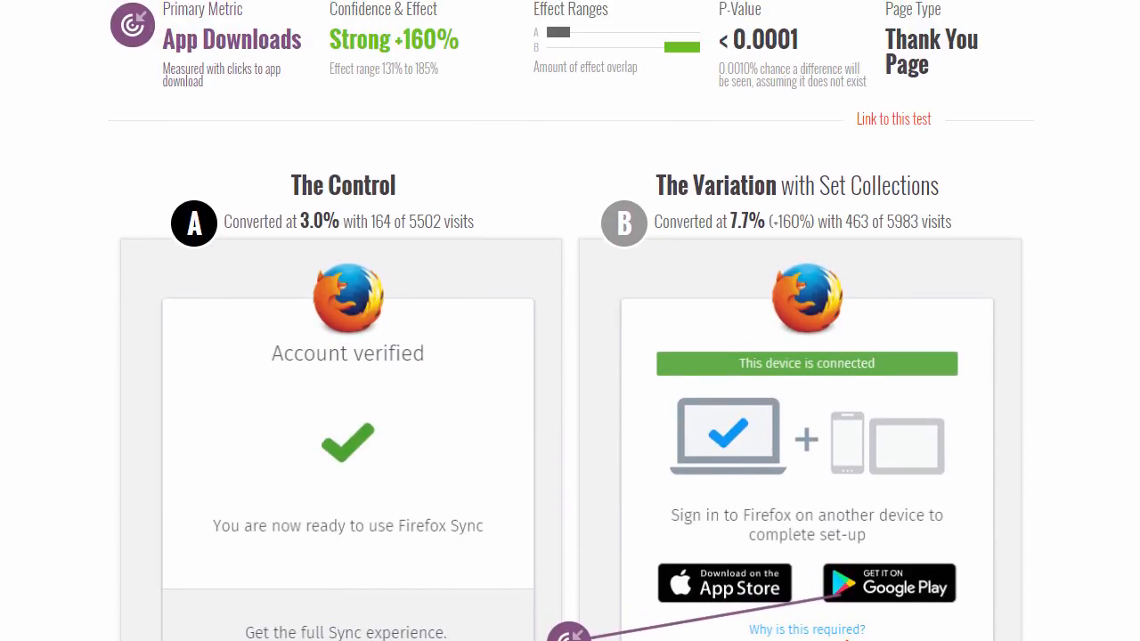
{"action": "scroll", "scroll_direction": "down", "scroll_amount": 3}
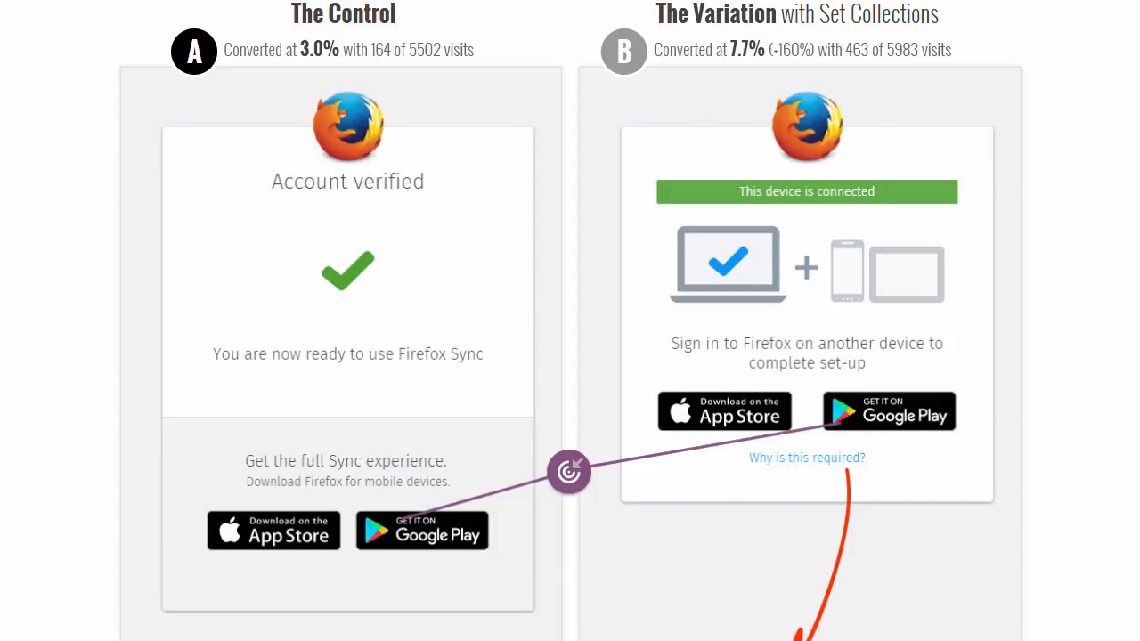
{"action": "mouse_move", "coordinate": [370, 297]}
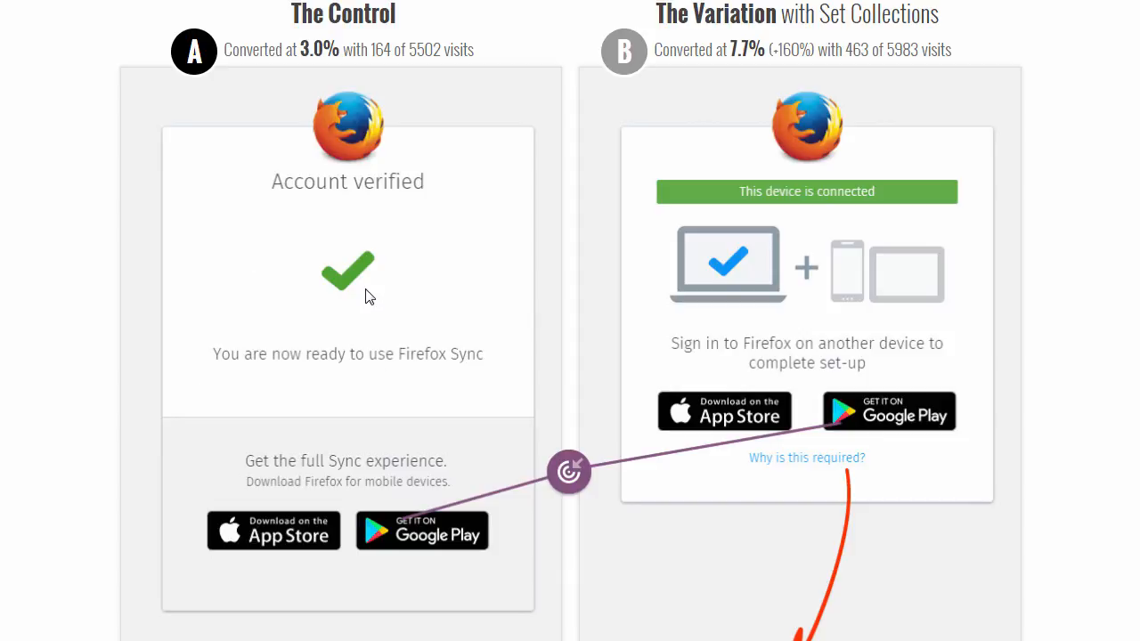
{"action": "mouse_move", "coordinate": [390, 358]}
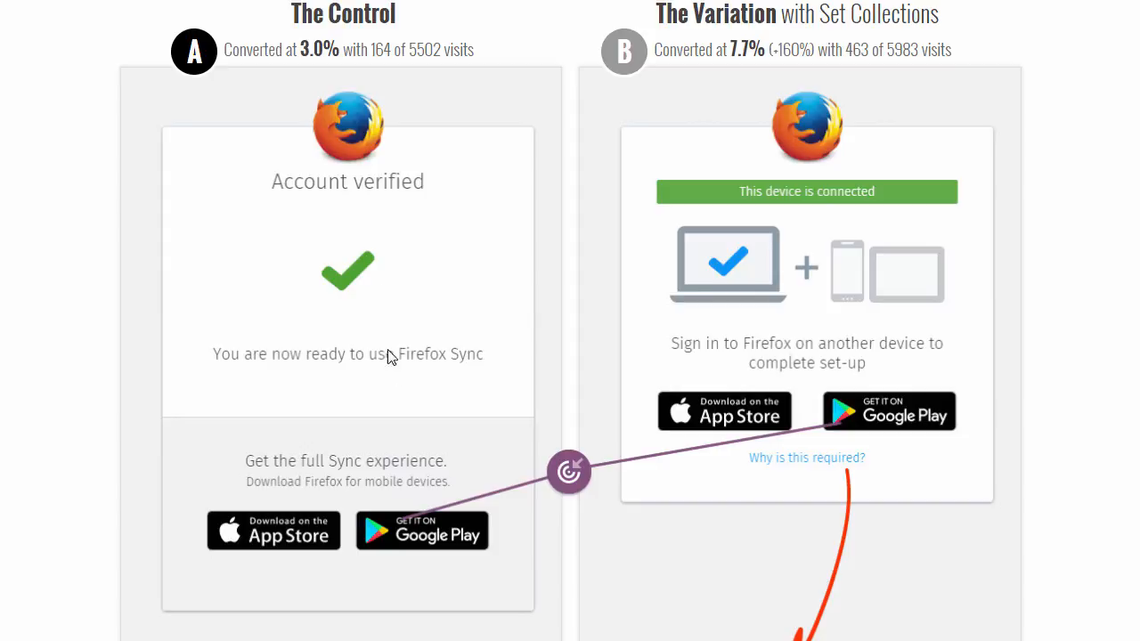
{"action": "mouse_move", "coordinate": [455, 595]}
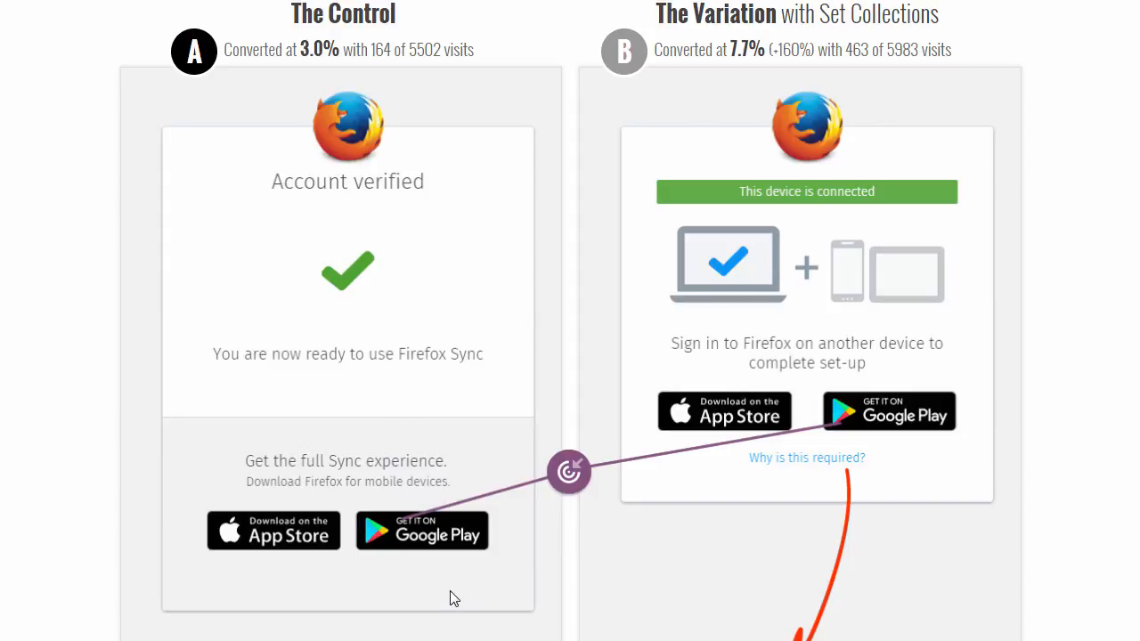
{"action": "mouse_move", "coordinate": [497, 550]}
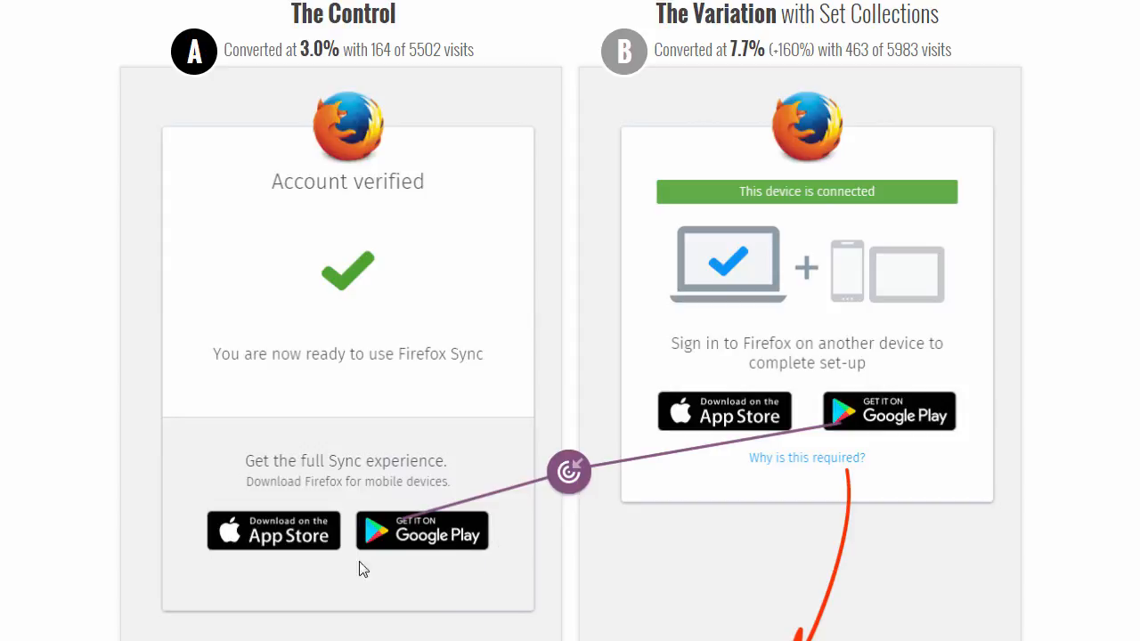
{"action": "mouse_move", "coordinate": [426, 563]}
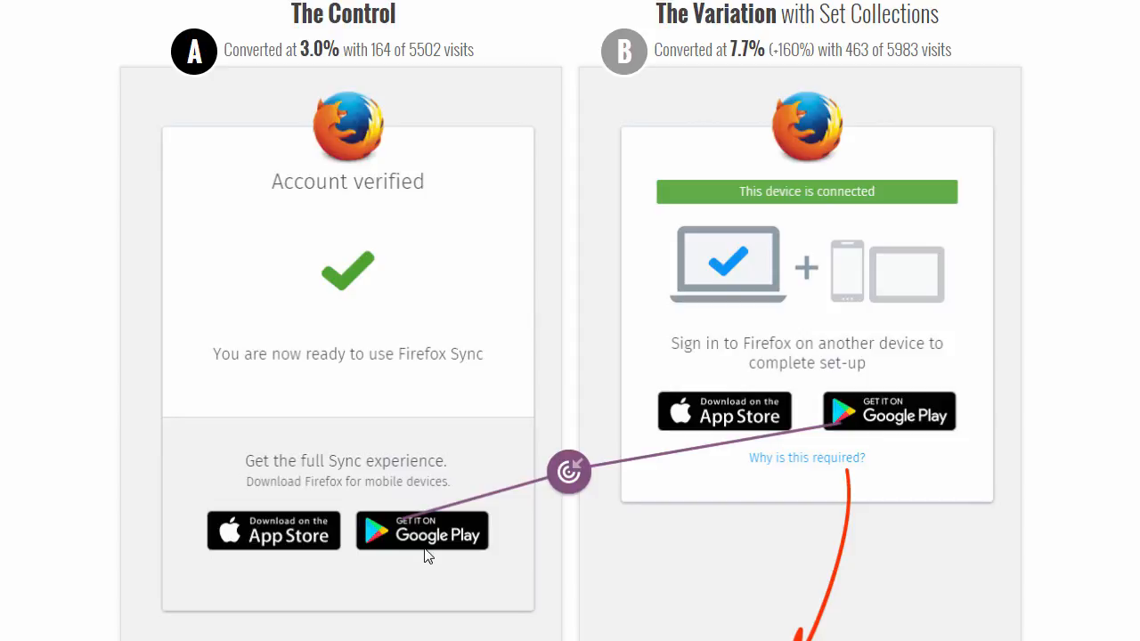
{"action": "mouse_move", "coordinate": [397, 548]}
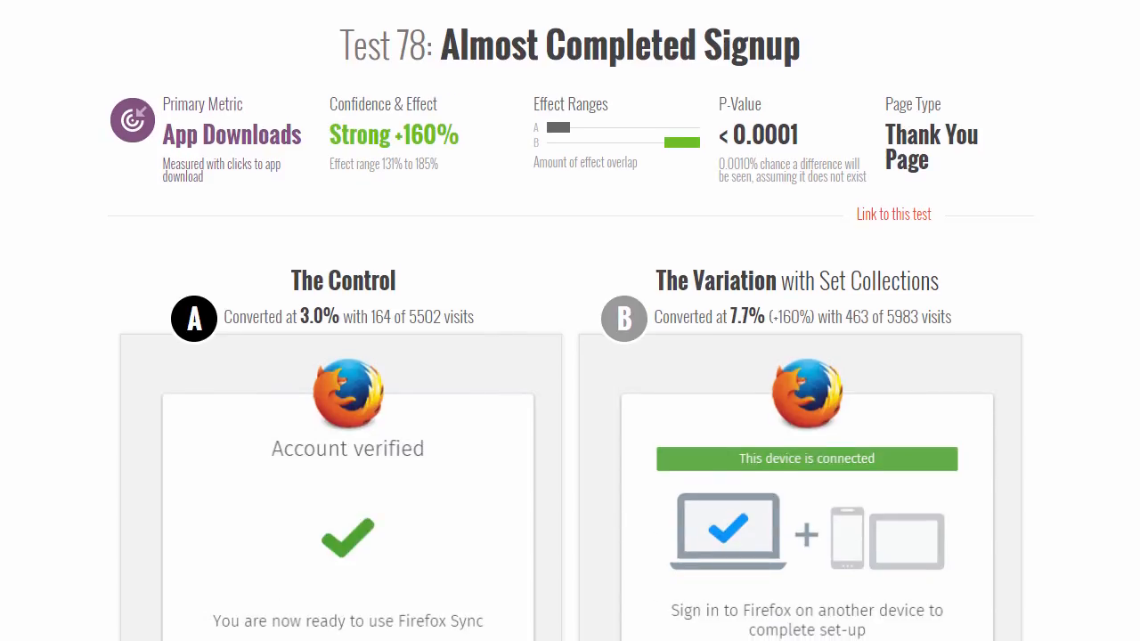
{"action": "scroll", "scroll_direction": "down", "scroll_amount": 3}
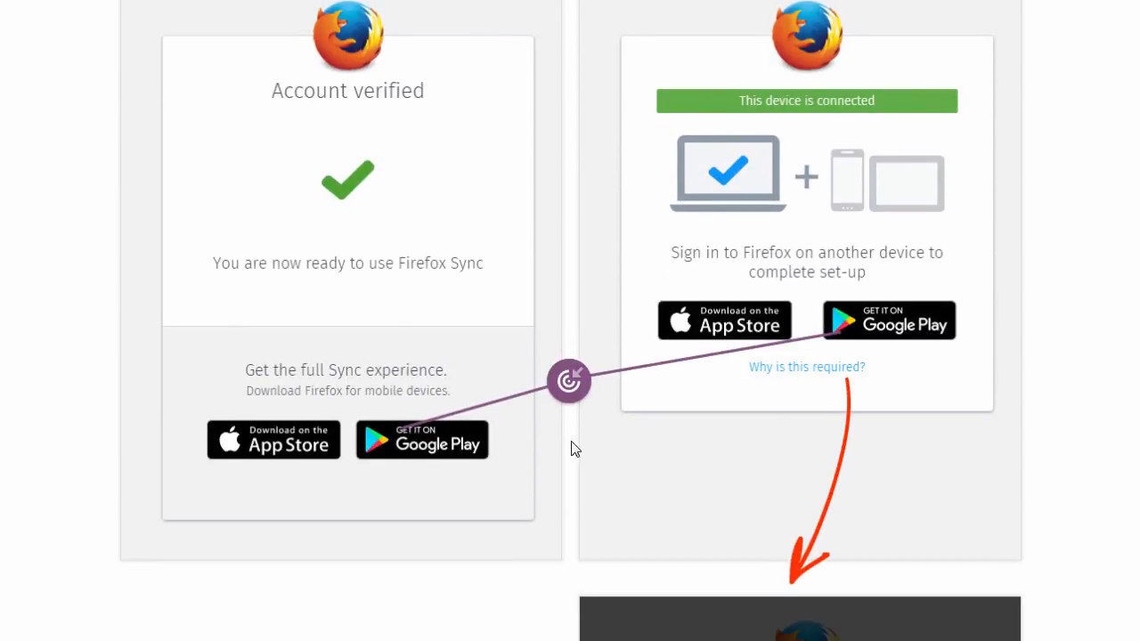
{"action": "mouse_move", "coordinate": [461, 487]}
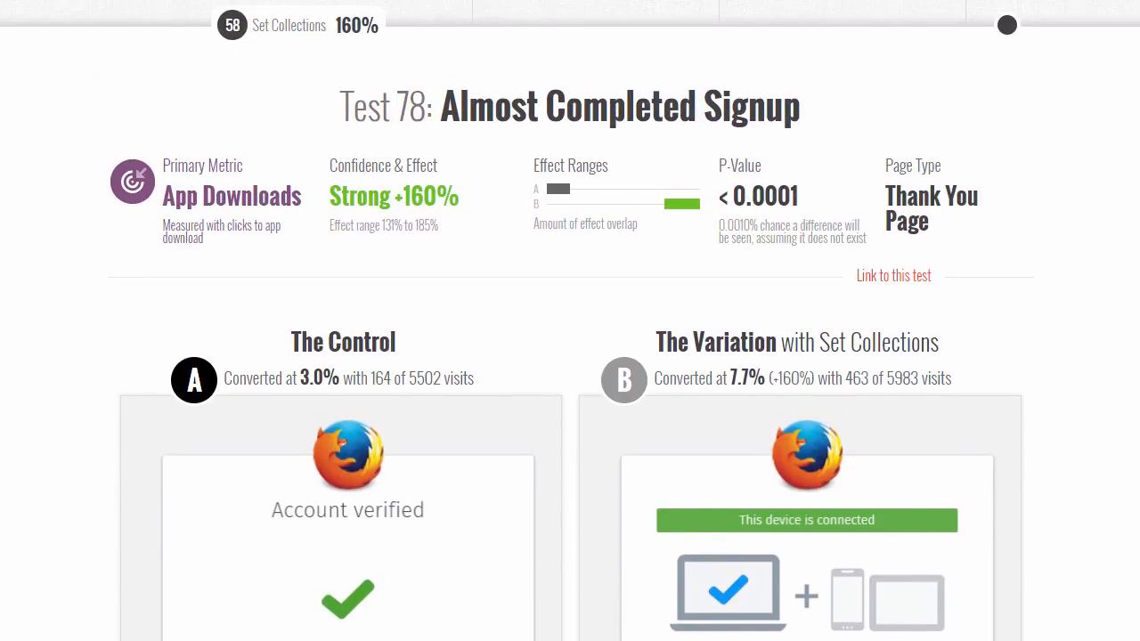
{"action": "scroll", "scroll_direction": "down", "scroll_amount": 3}
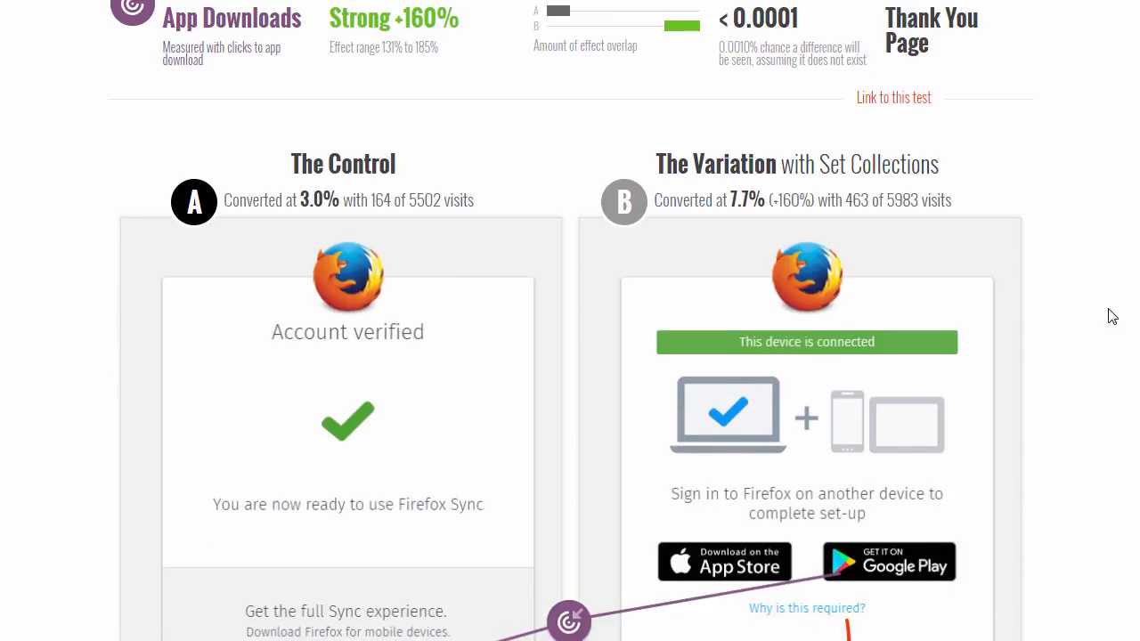
{"action": "mouse_move", "coordinate": [347, 100]}
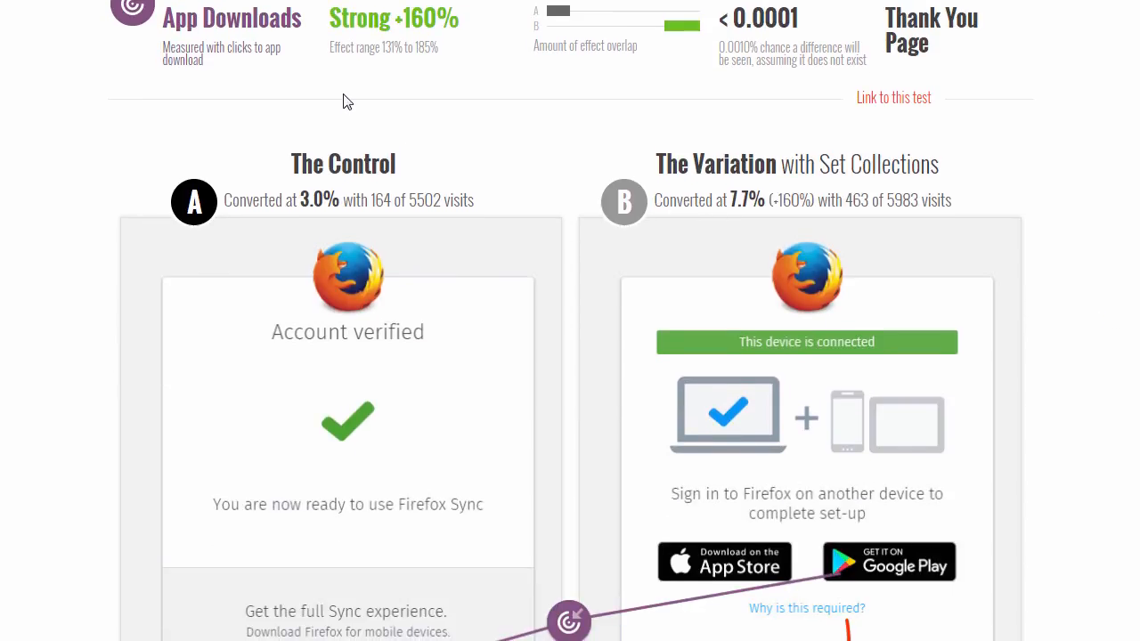
{"action": "mouse_move", "coordinate": [430, 88]}
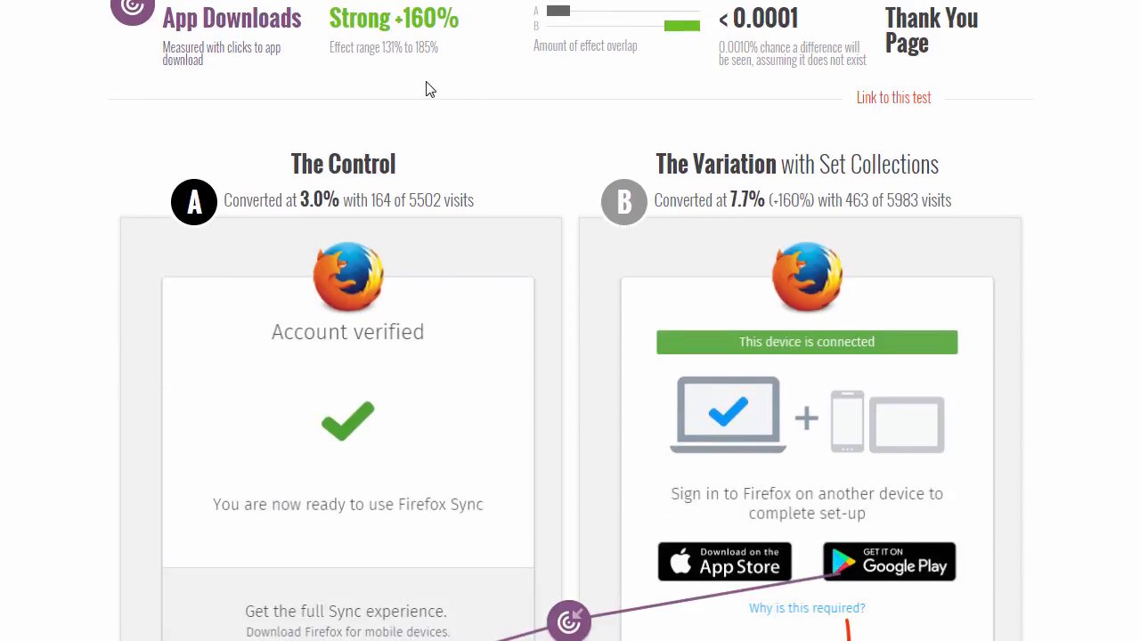
{"action": "mouse_move", "coordinate": [506, 93]}
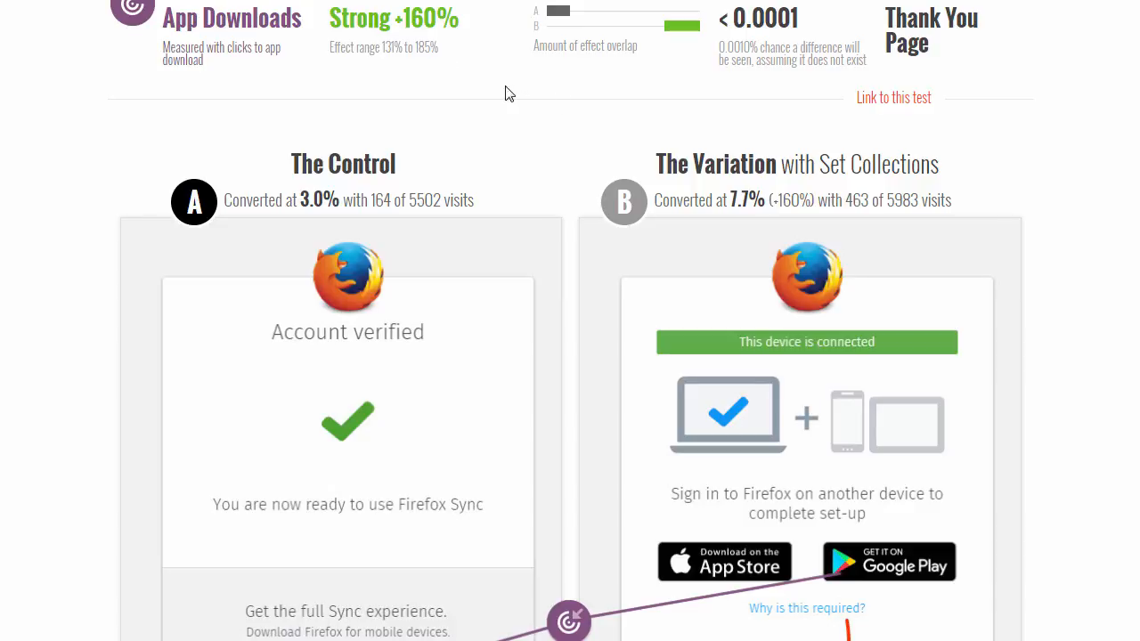
{"action": "mouse_move", "coordinate": [593, 362]}
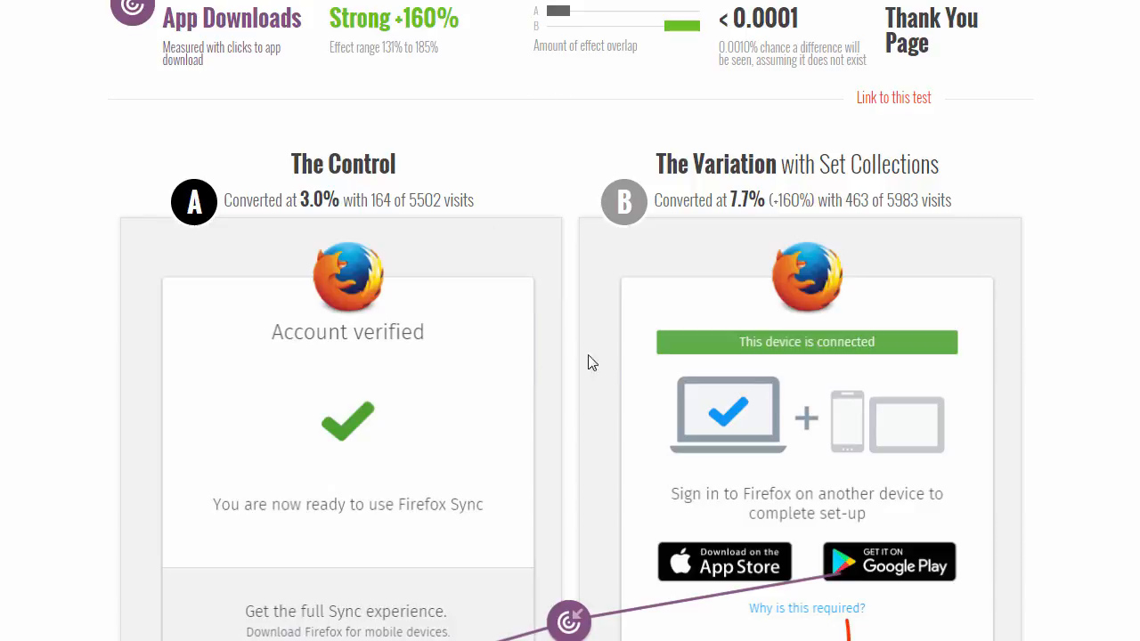
{"action": "scroll", "scroll_direction": "down", "scroll_amount": 3}
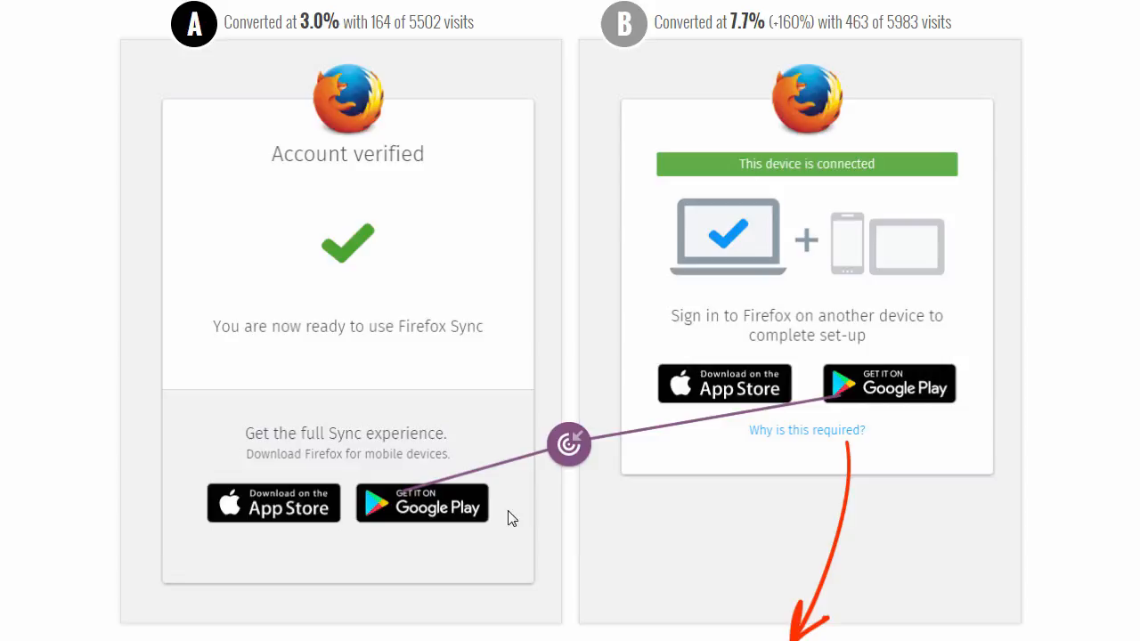
{"action": "mouse_move", "coordinate": [673, 442]}
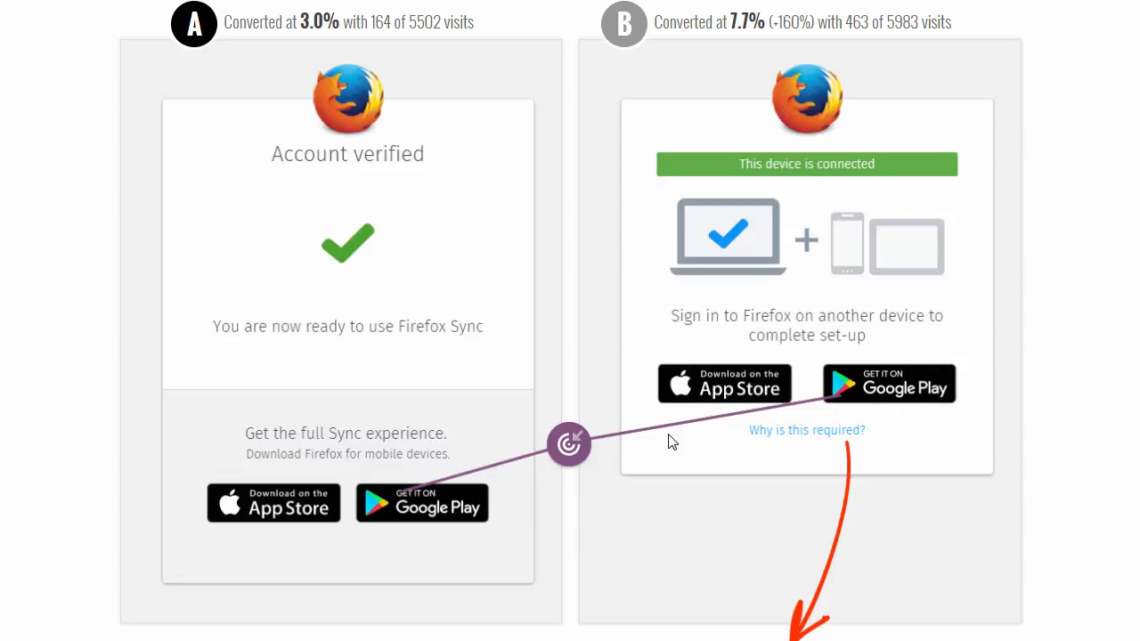
{"action": "mouse_move", "coordinate": [631, 503]}
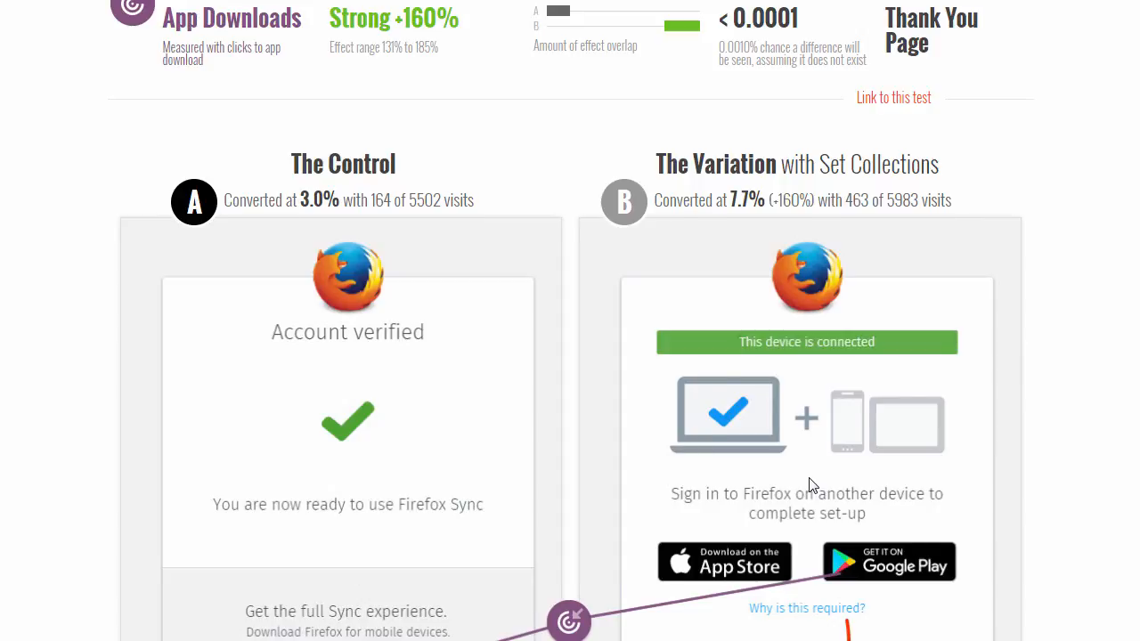
{"action": "scroll", "scroll_direction": "down", "scroll_amount": 3}
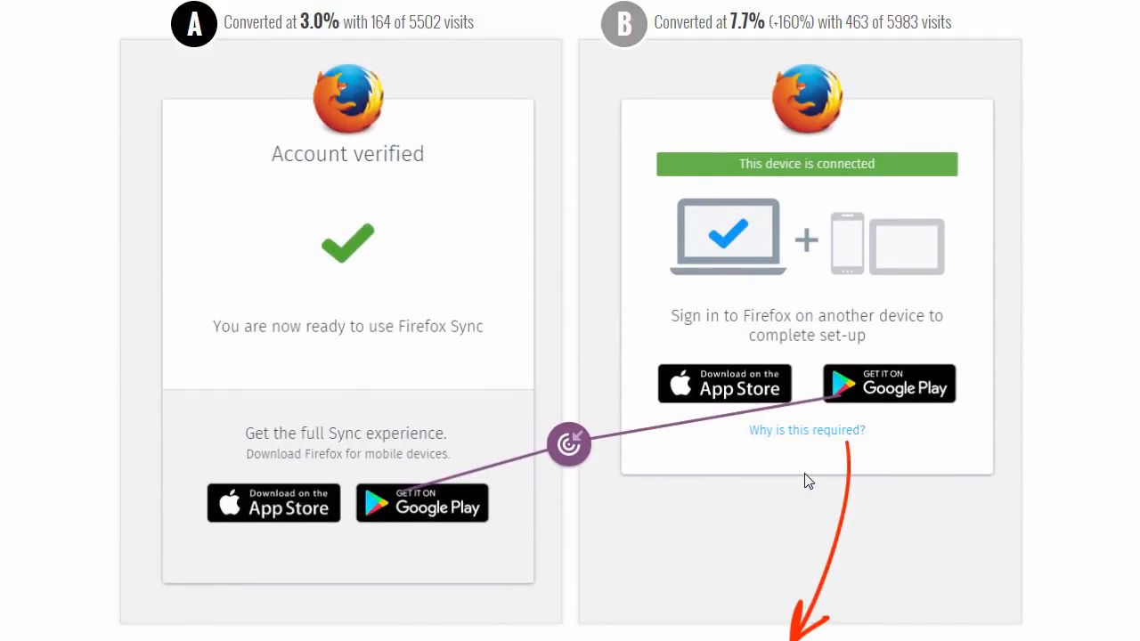
{"action": "mouse_move", "coordinate": [824, 441]}
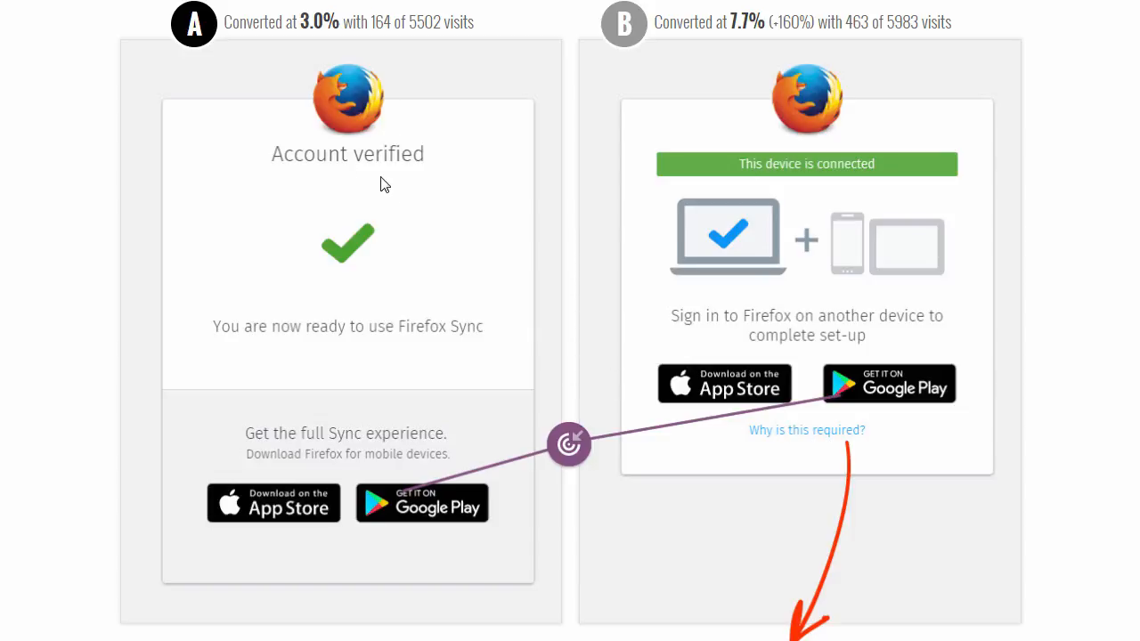
{"action": "mouse_move", "coordinate": [450, 194]}
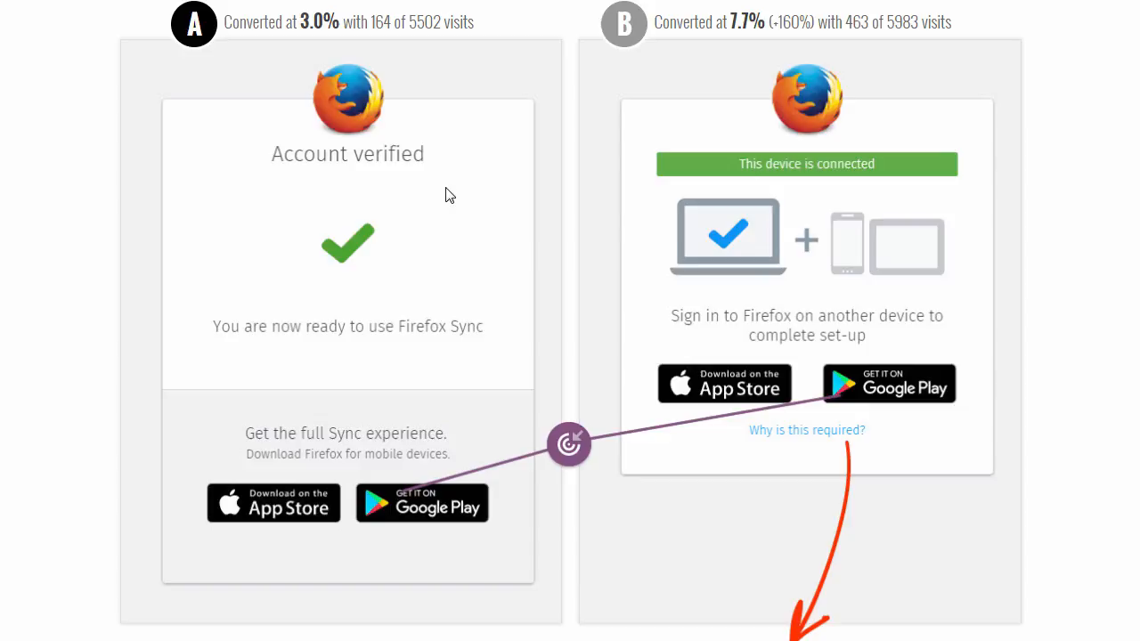
{"action": "mouse_move", "coordinate": [399, 315]}
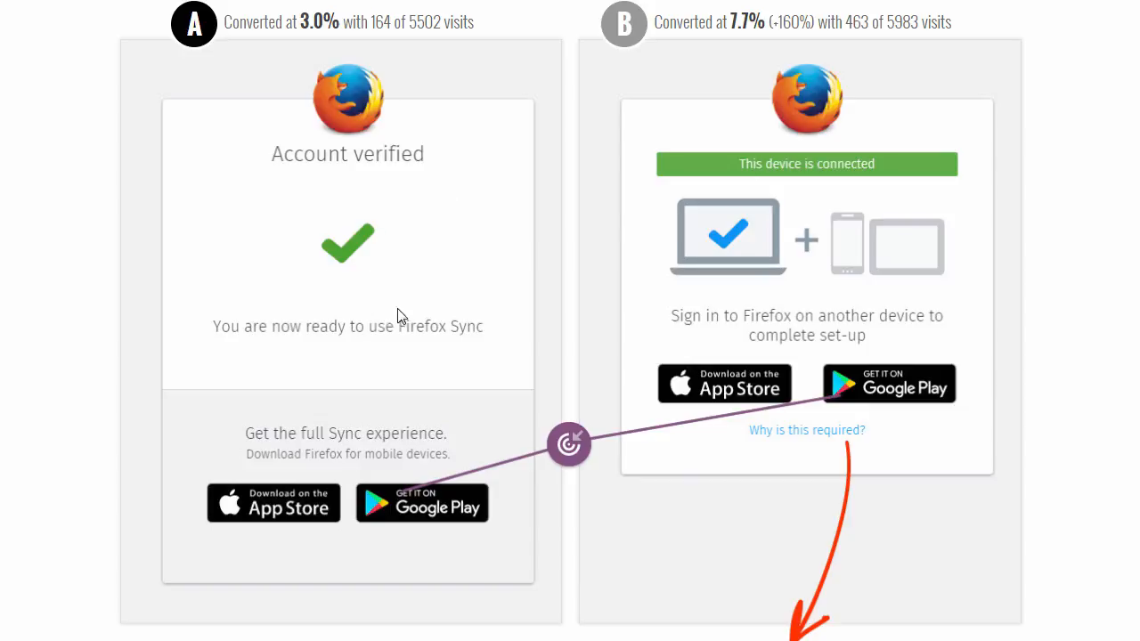
{"action": "mouse_move", "coordinate": [322, 225]}
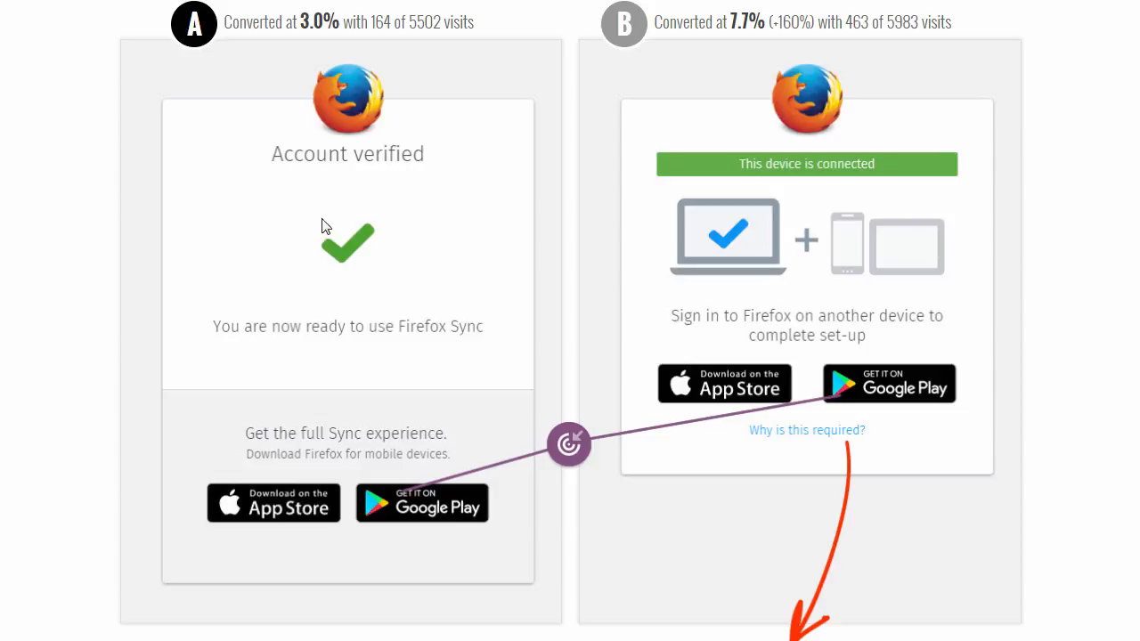
{"action": "mouse_move", "coordinate": [445, 271]}
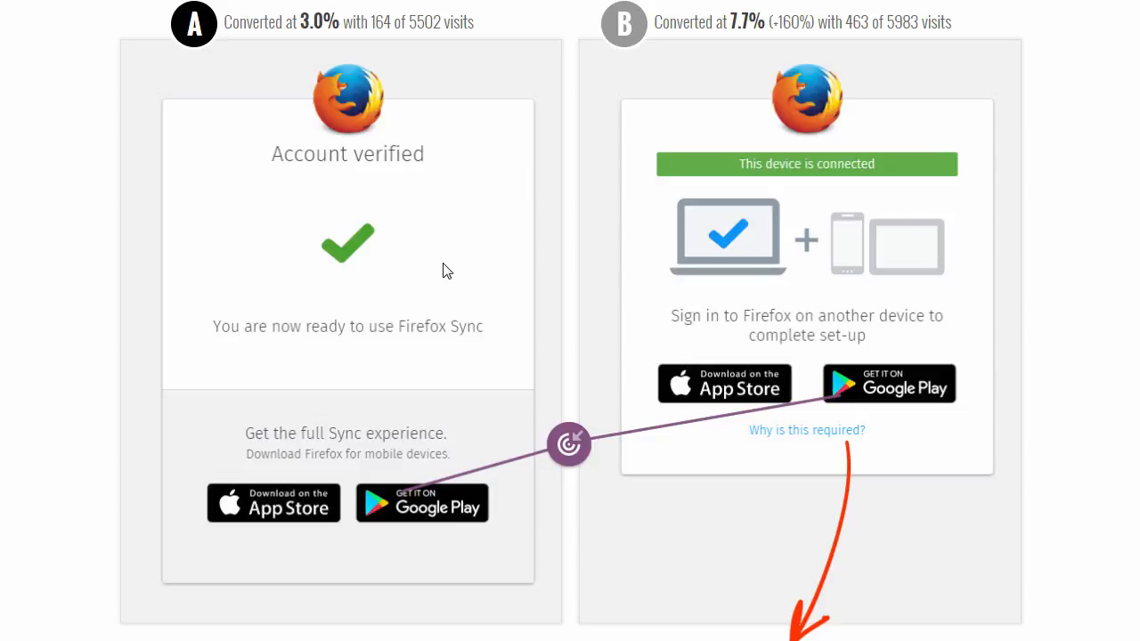
{"action": "mouse_move", "coordinate": [901, 240]}
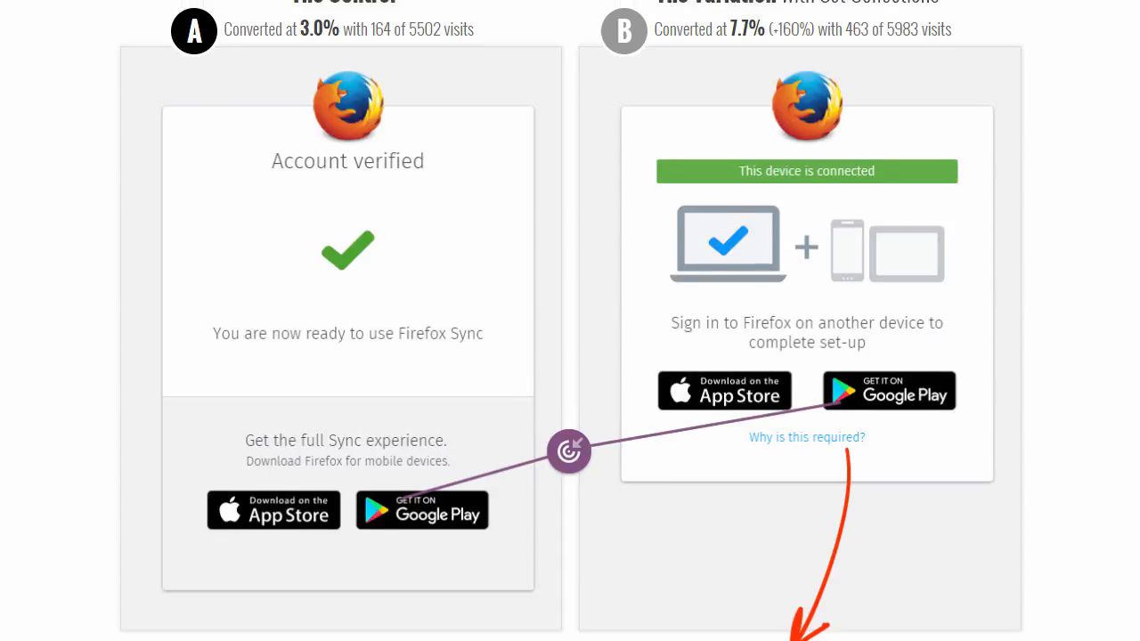
{"action": "scroll", "scroll_direction": "down", "scroll_amount": 3}
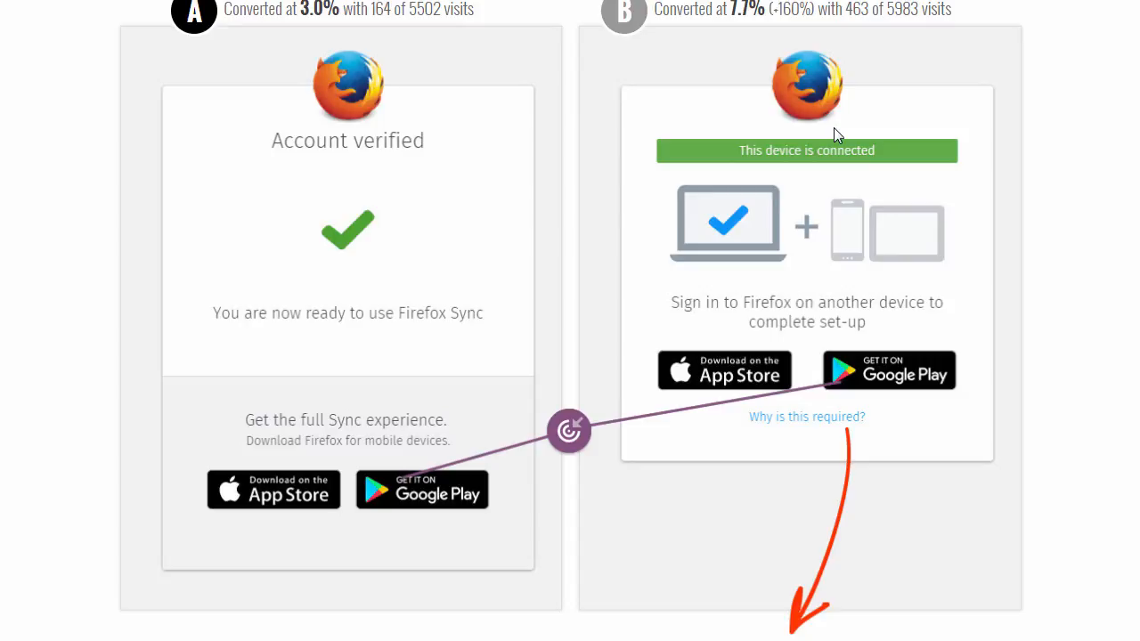
{"action": "mouse_move", "coordinate": [757, 201]}
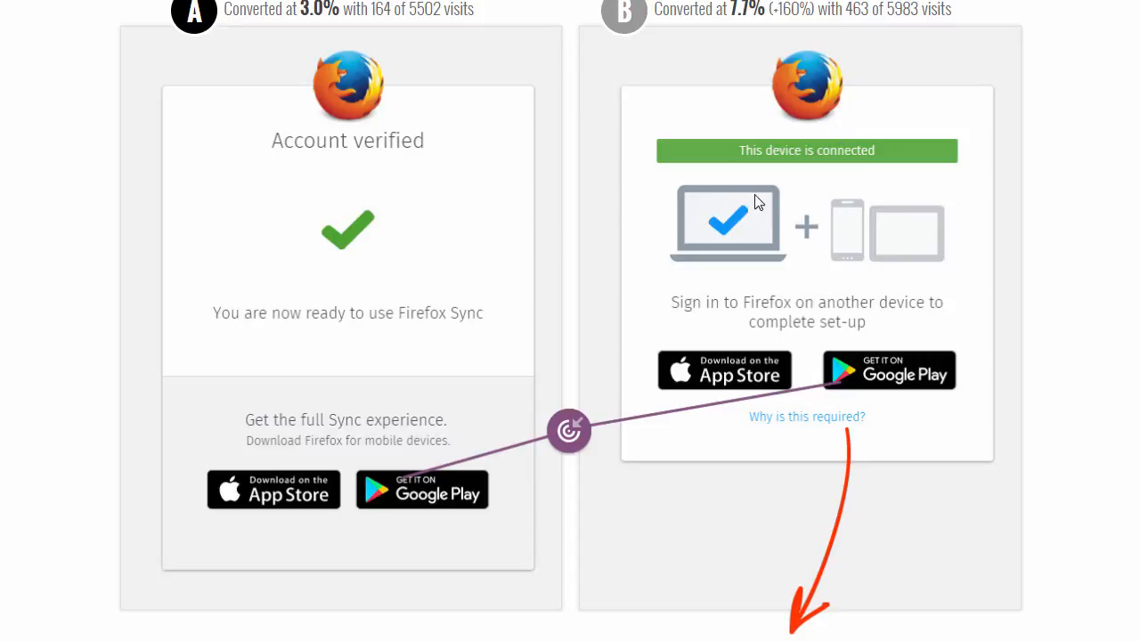
{"action": "mouse_move", "coordinate": [794, 231]}
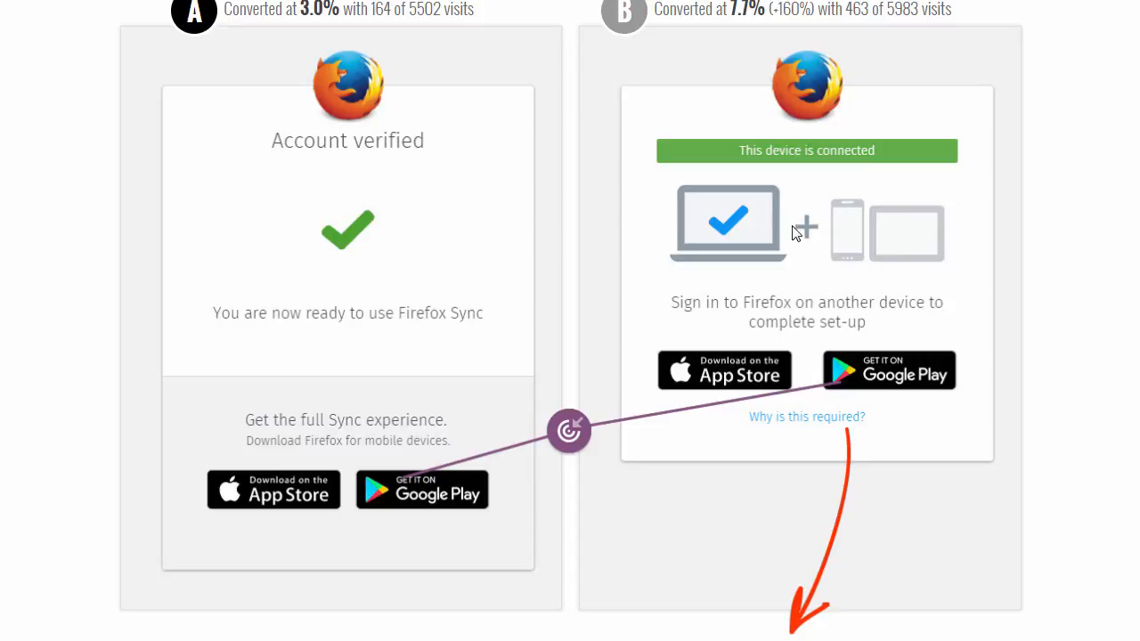
{"action": "mouse_move", "coordinate": [956, 203]}
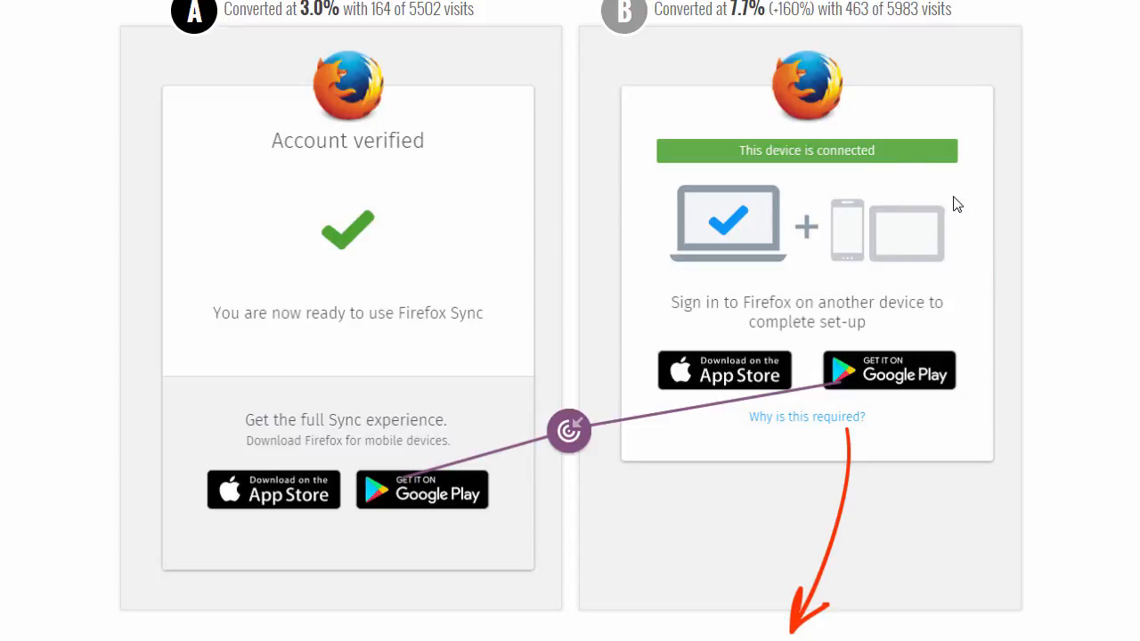
{"action": "mouse_move", "coordinate": [871, 266]}
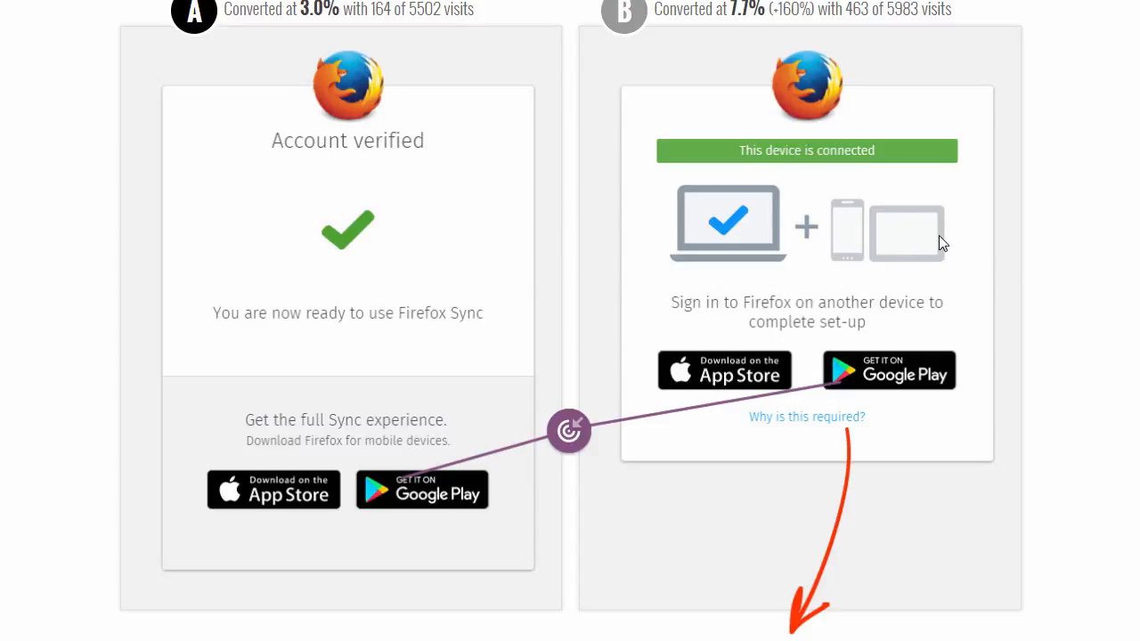
{"action": "mouse_move", "coordinate": [767, 170]}
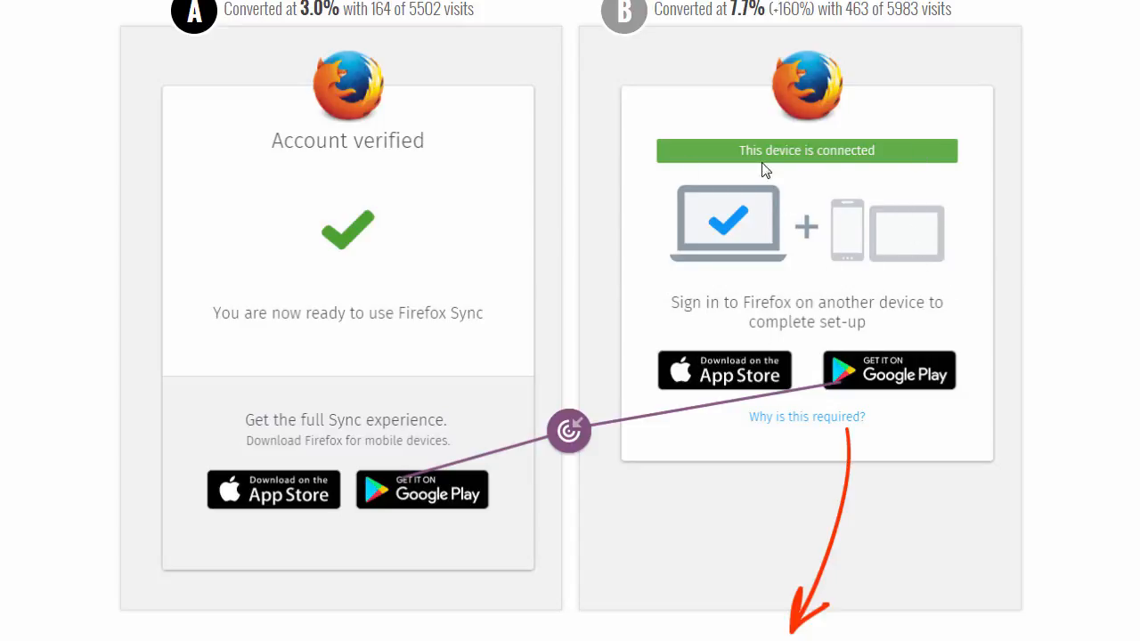
{"action": "mouse_move", "coordinate": [882, 230]}
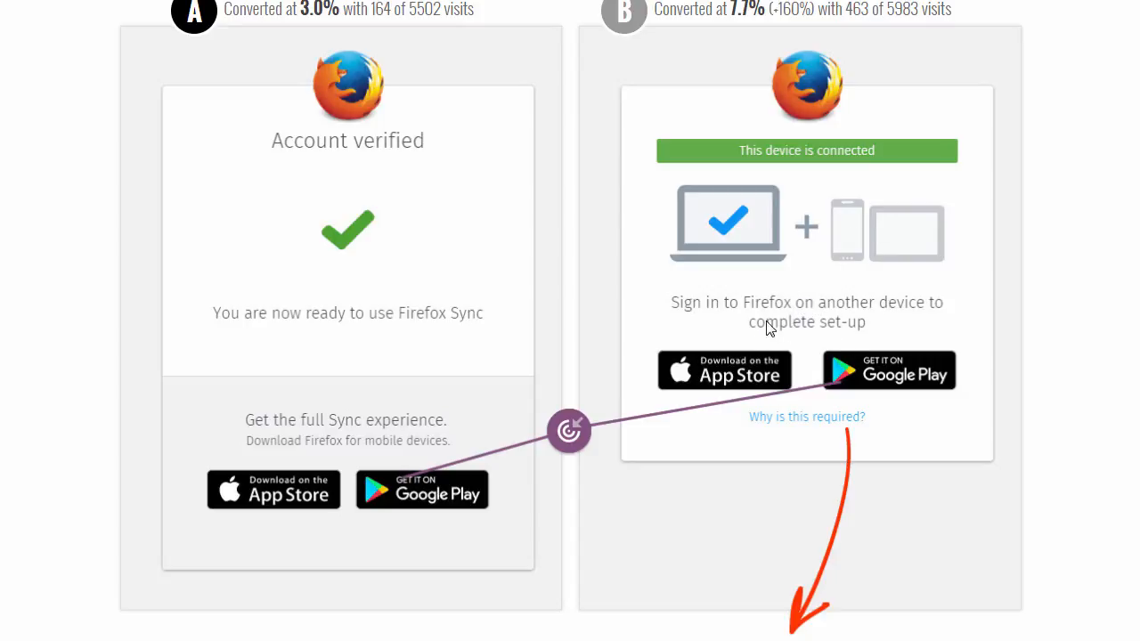
{"action": "mouse_move", "coordinate": [791, 332]}
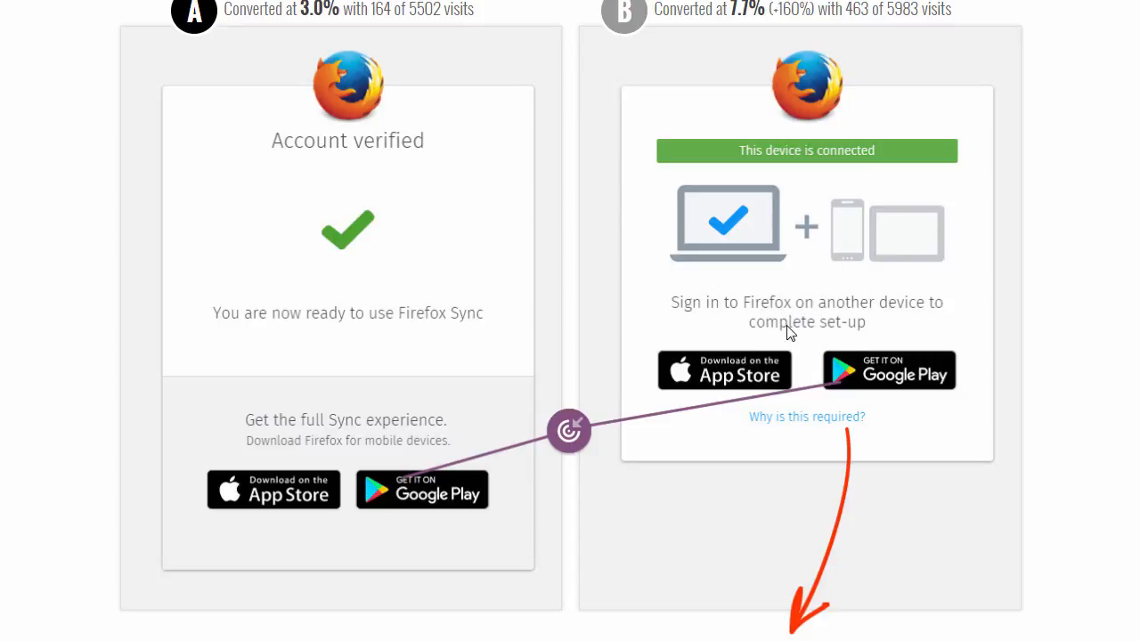
{"action": "mouse_move", "coordinate": [920, 289]}
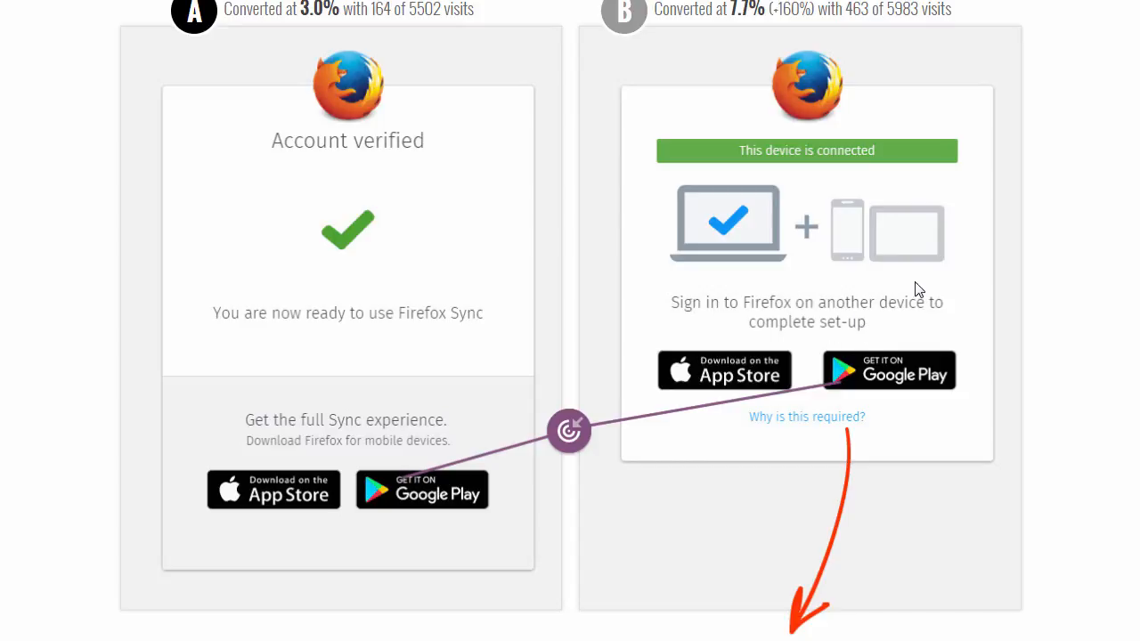
{"action": "mouse_move", "coordinate": [957, 309]}
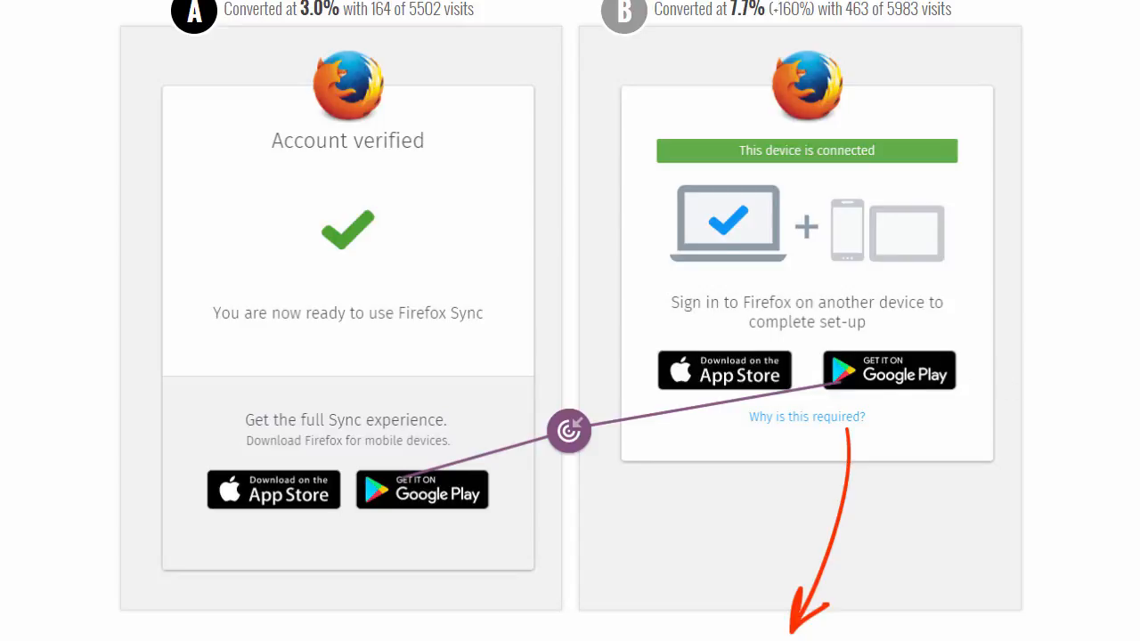
{"action": "scroll", "scroll_direction": "down", "scroll_amount": 3}
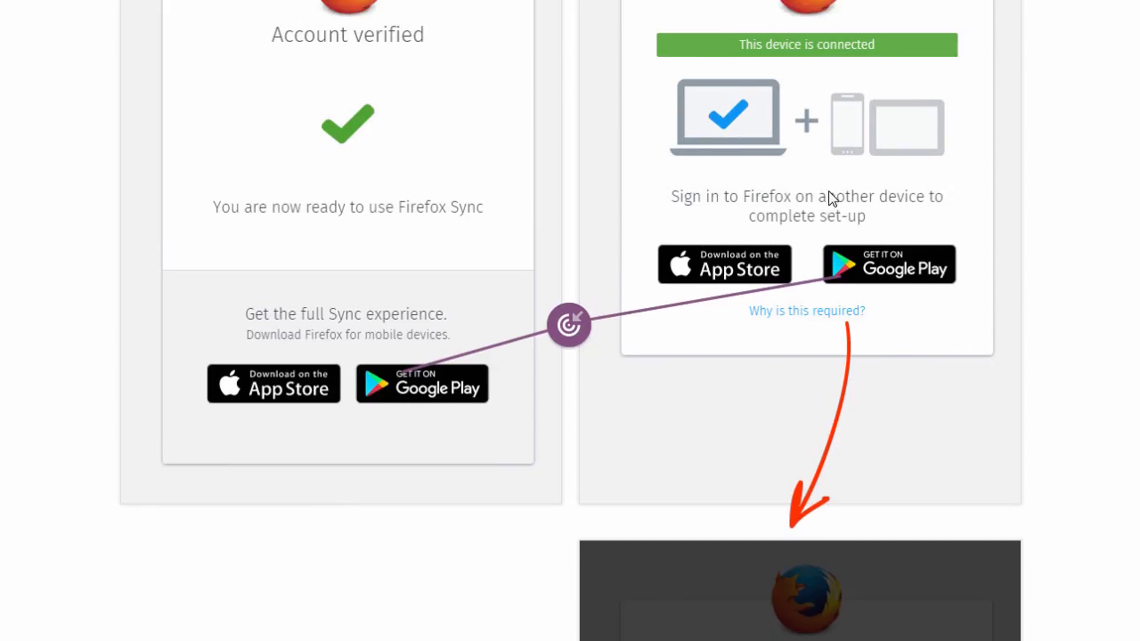
Return to The Control (3.0%) and The Variation 'with Set Collections' (7.7%) headings
{"action": "left_click", "coordinate": [806, 310]}
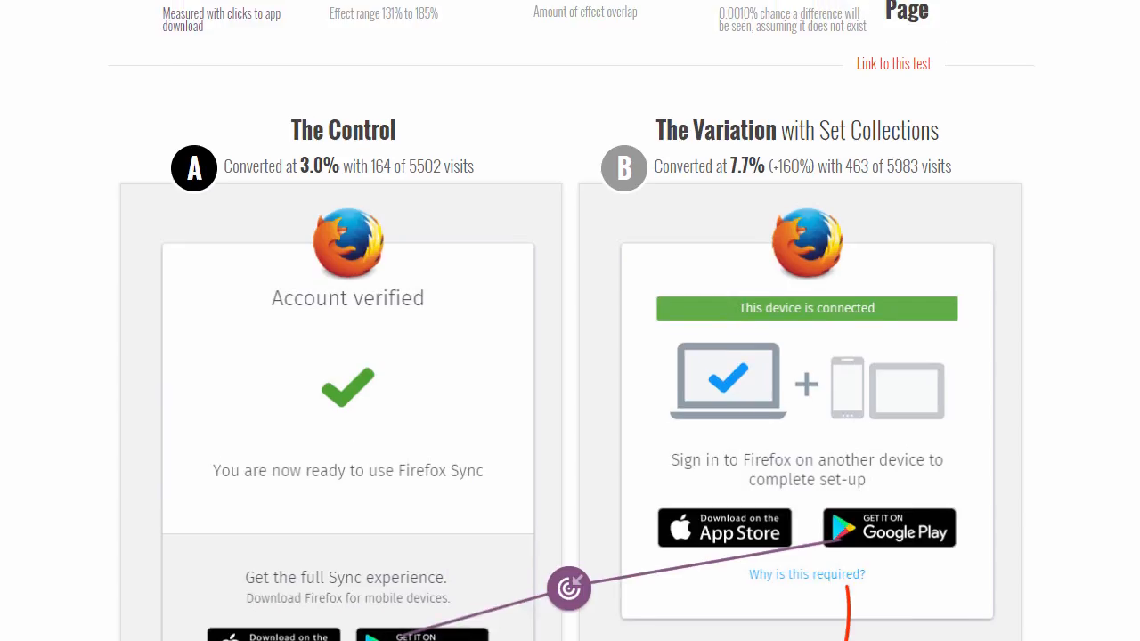
Review the Primary Metric and Confidence summary, then return to both thank-you screens with app download buttons
{"action": "scroll", "scroll_direction": "up", "scroll_amount": 3}
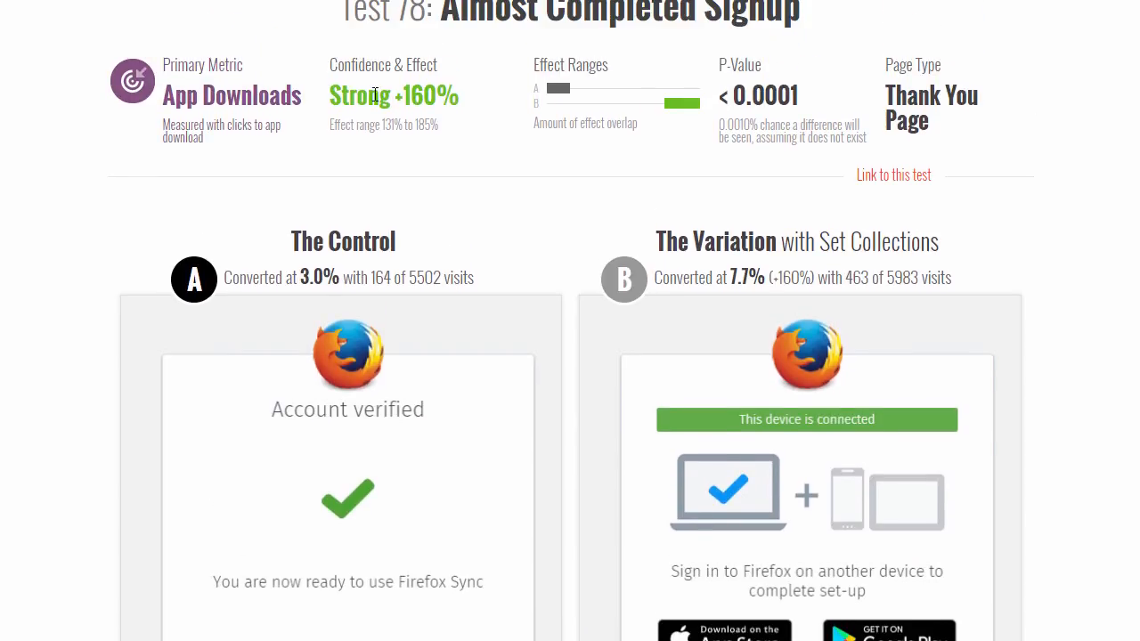
{"action": "mouse_move", "coordinate": [418, 95]}
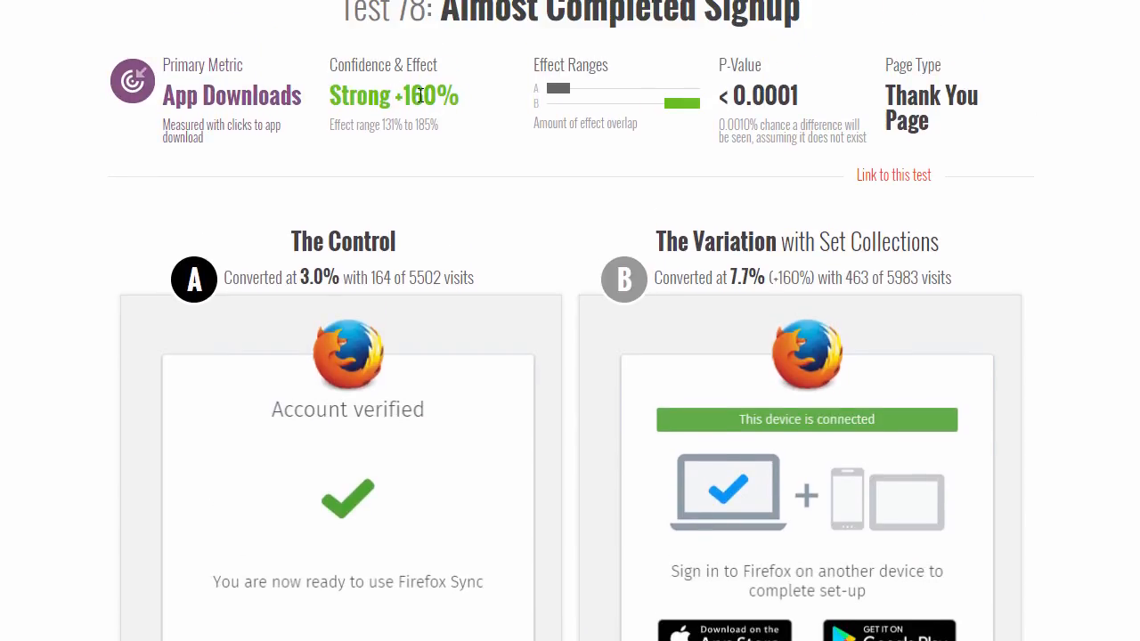
{"action": "mouse_move", "coordinate": [428, 255]}
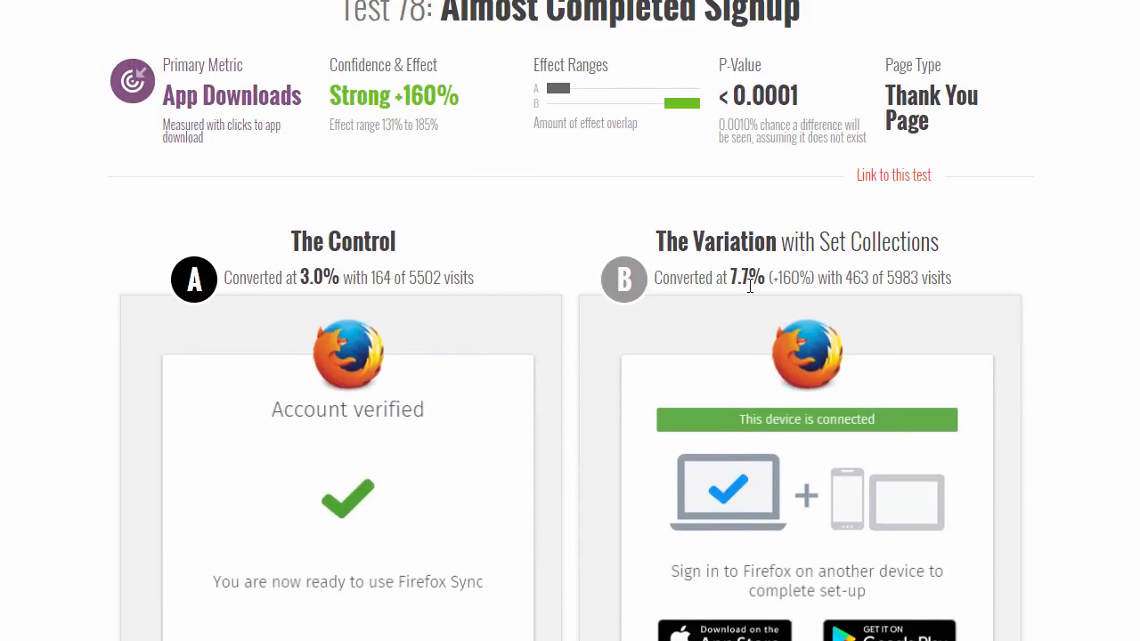
{"action": "scroll", "scroll_direction": "down", "scroll_amount": 3}
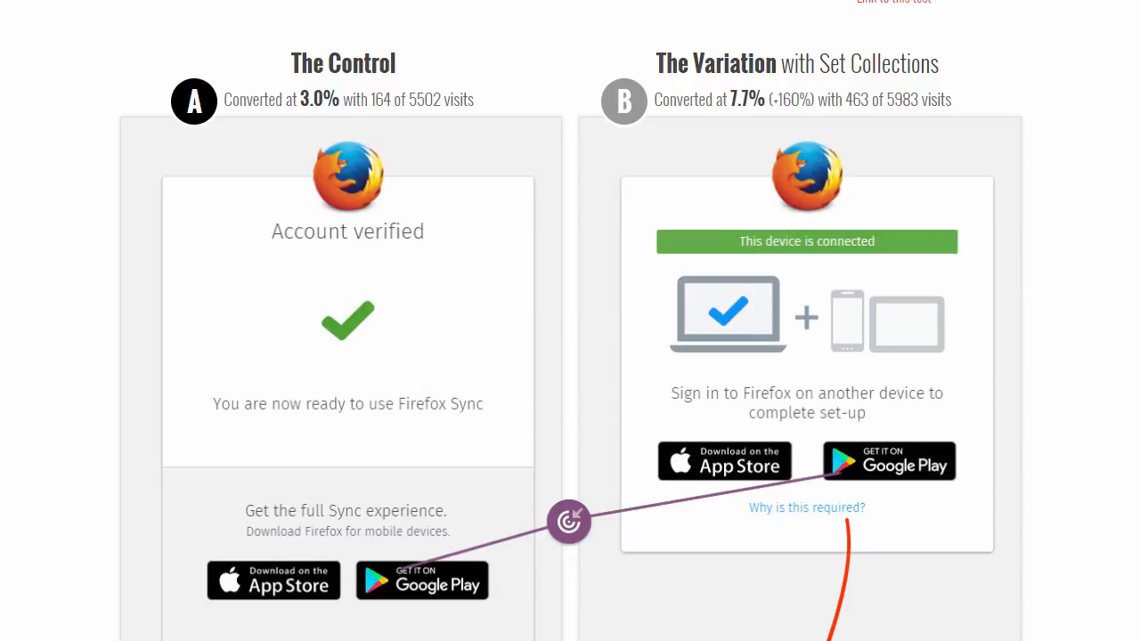
Scroll past the modal and 'Why Sync two devices?' screen to Notes About This Test
{"action": "scroll", "scroll_direction": "down", "scroll_amount": 3}
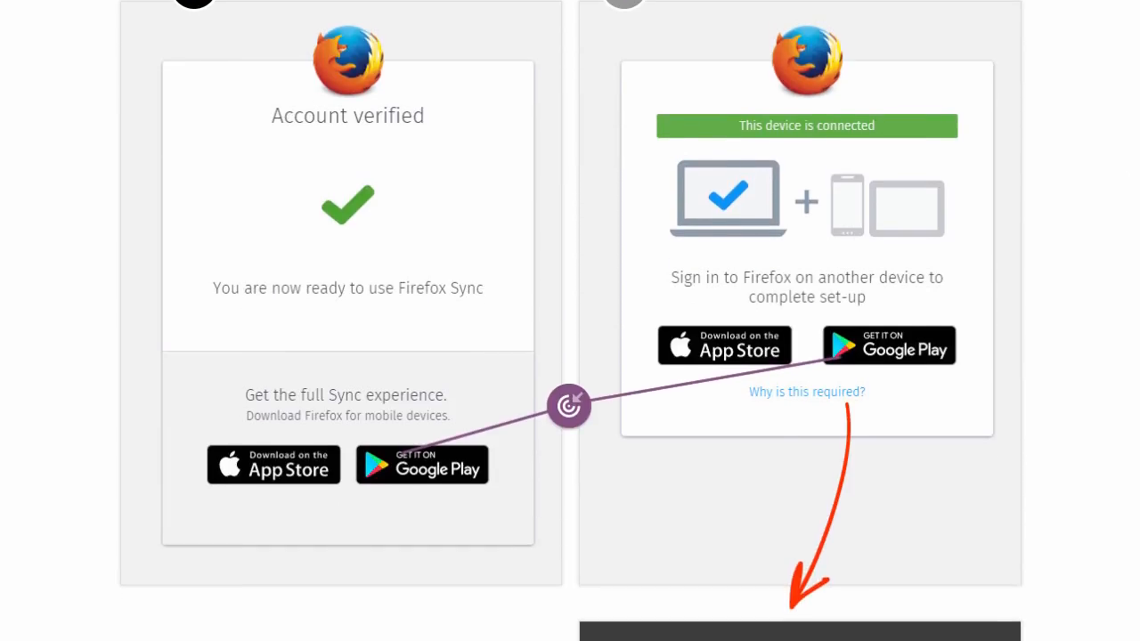
{"action": "scroll", "scroll_direction": "down", "scroll_amount": 3}
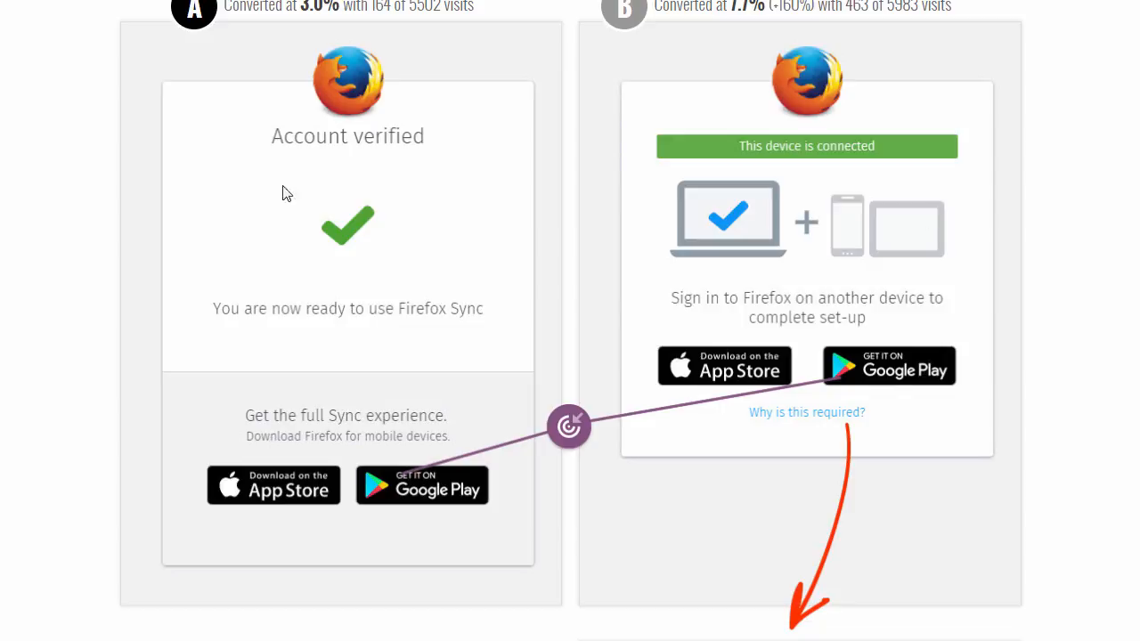
{"action": "mouse_move", "coordinate": [538, 196]}
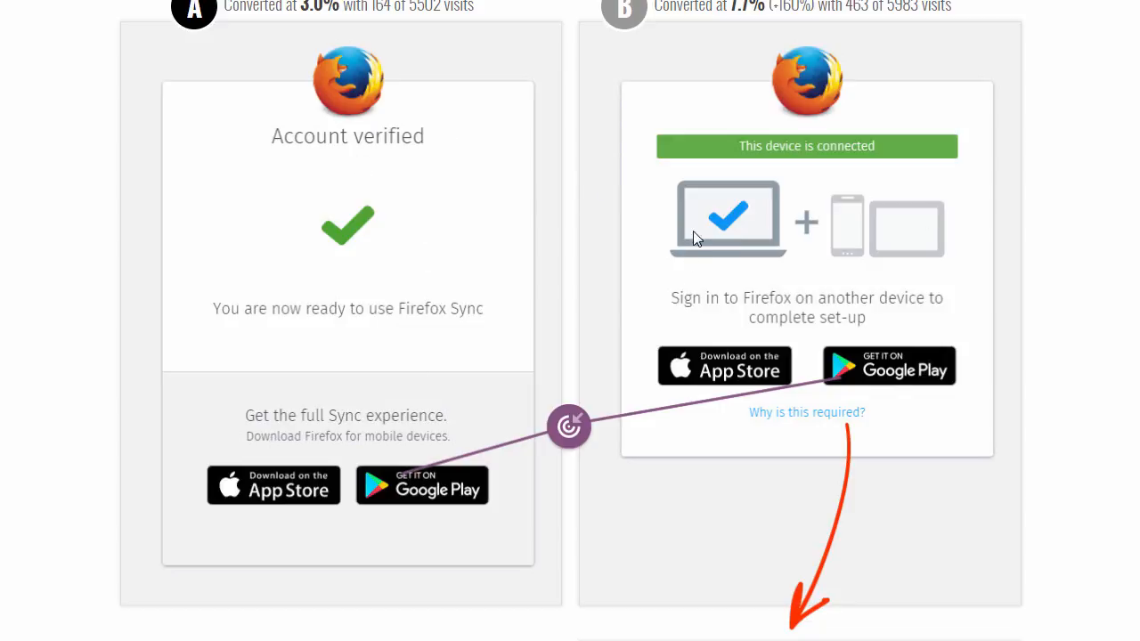
{"action": "mouse_move", "coordinate": [566, 321]}
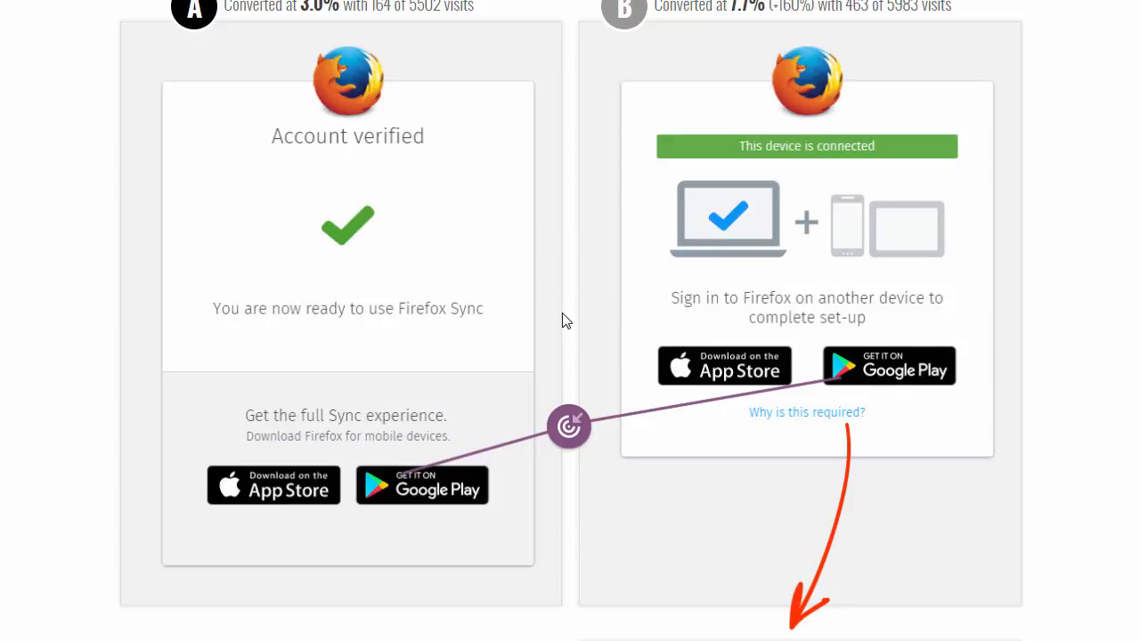
{"action": "mouse_move", "coordinate": [860, 363]}
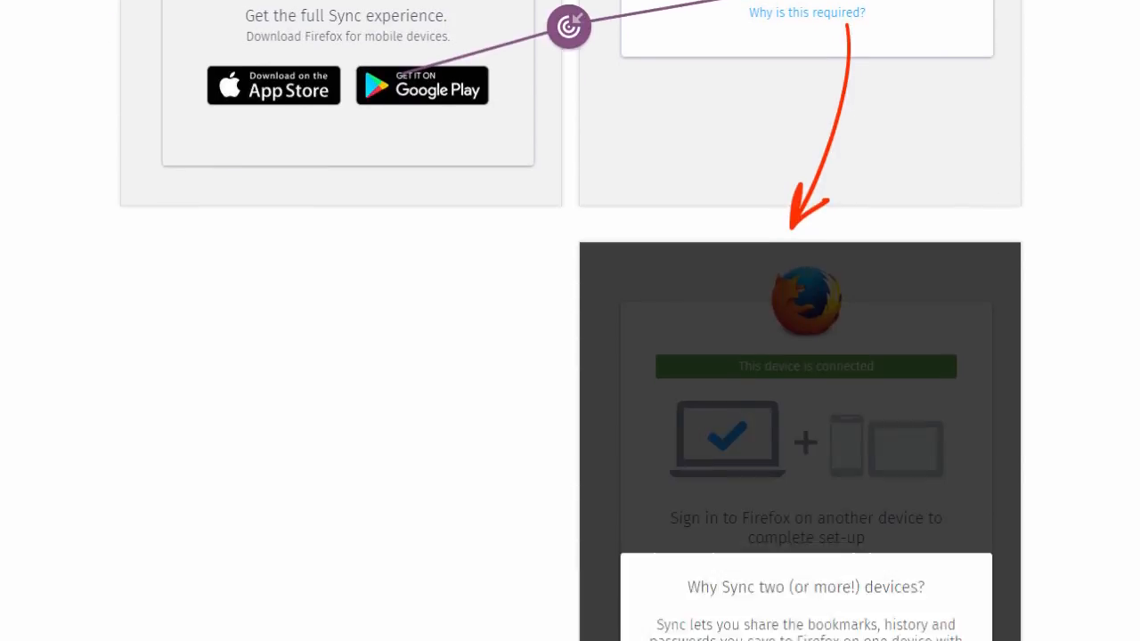
{"action": "scroll", "scroll_direction": "down", "scroll_amount": 3}
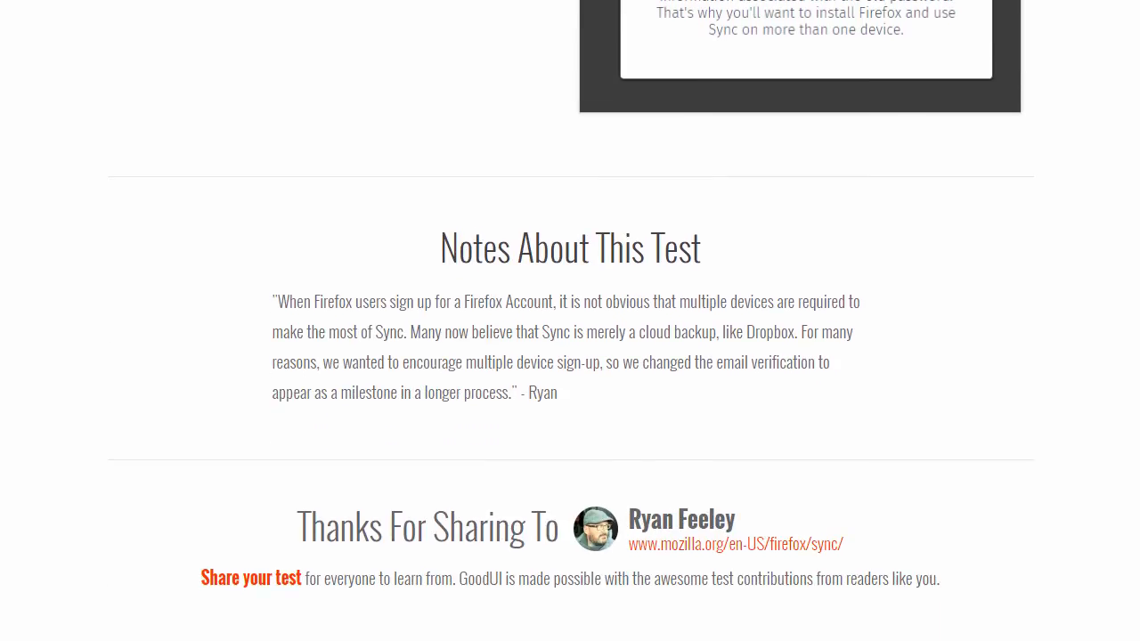